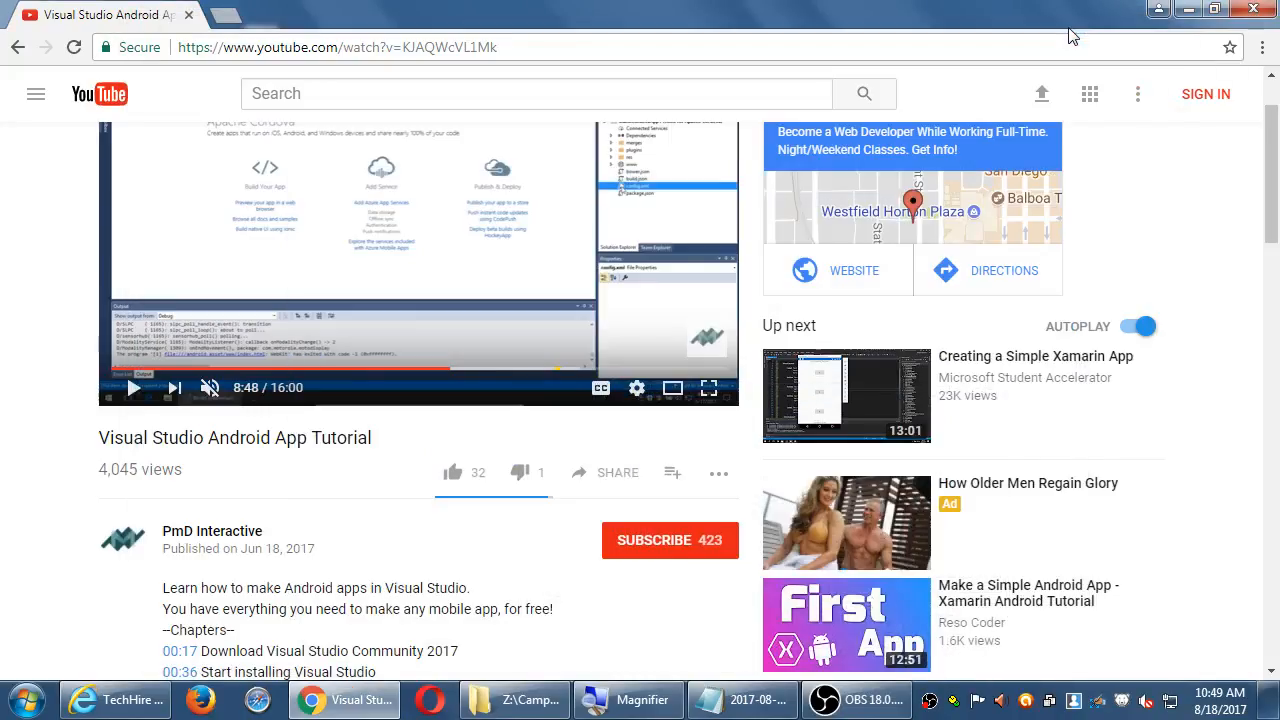
pyautogui.moveTo(1200, 294)
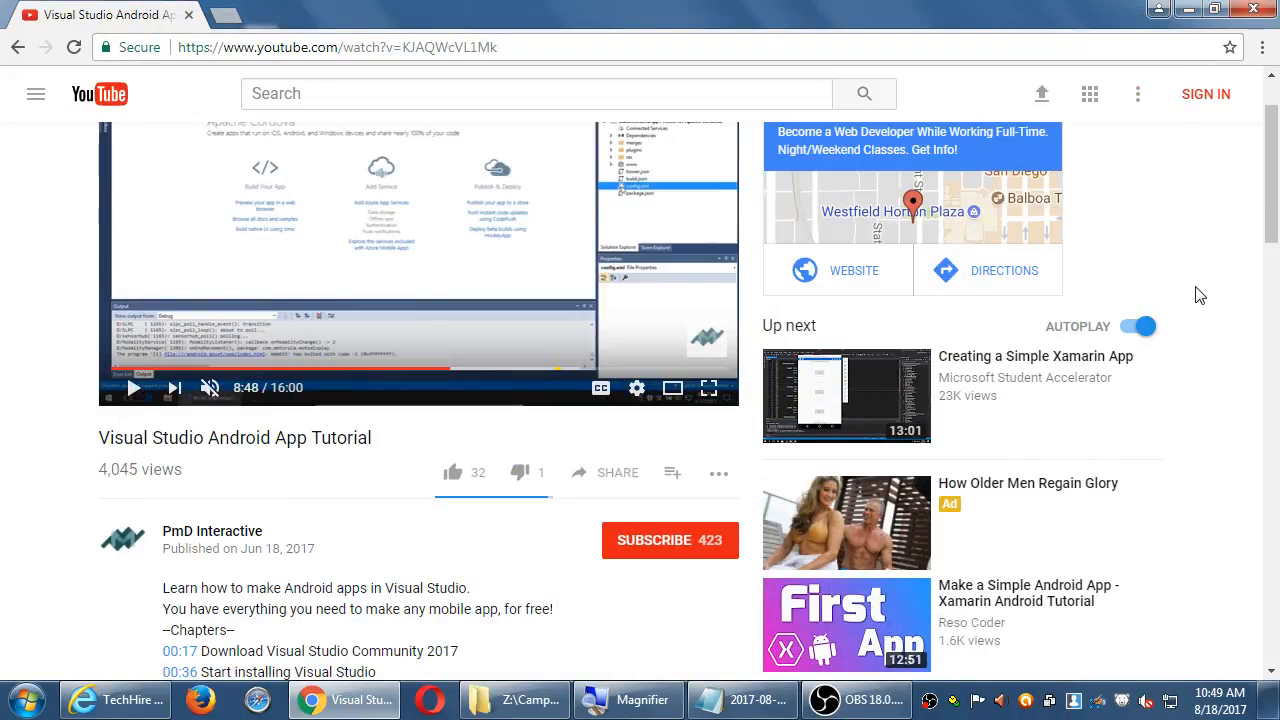
pyautogui.moveTo(1031, 314)
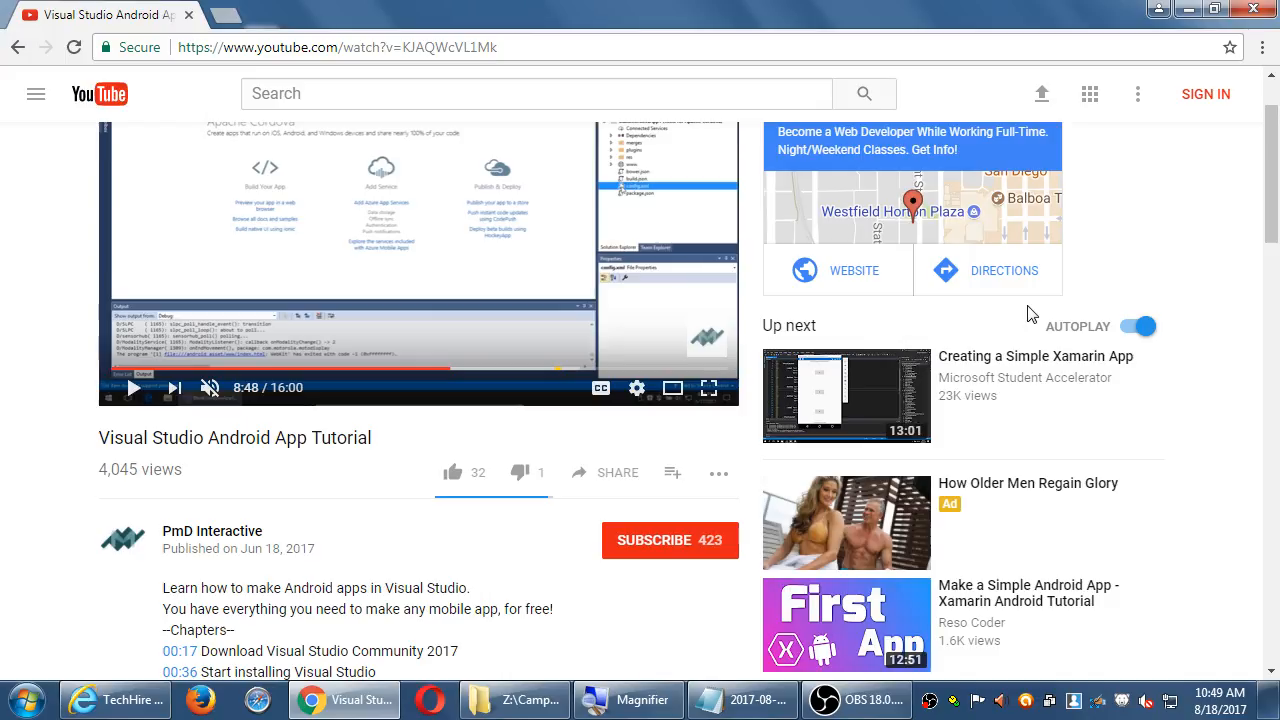
pyautogui.moveTo(950, 508)
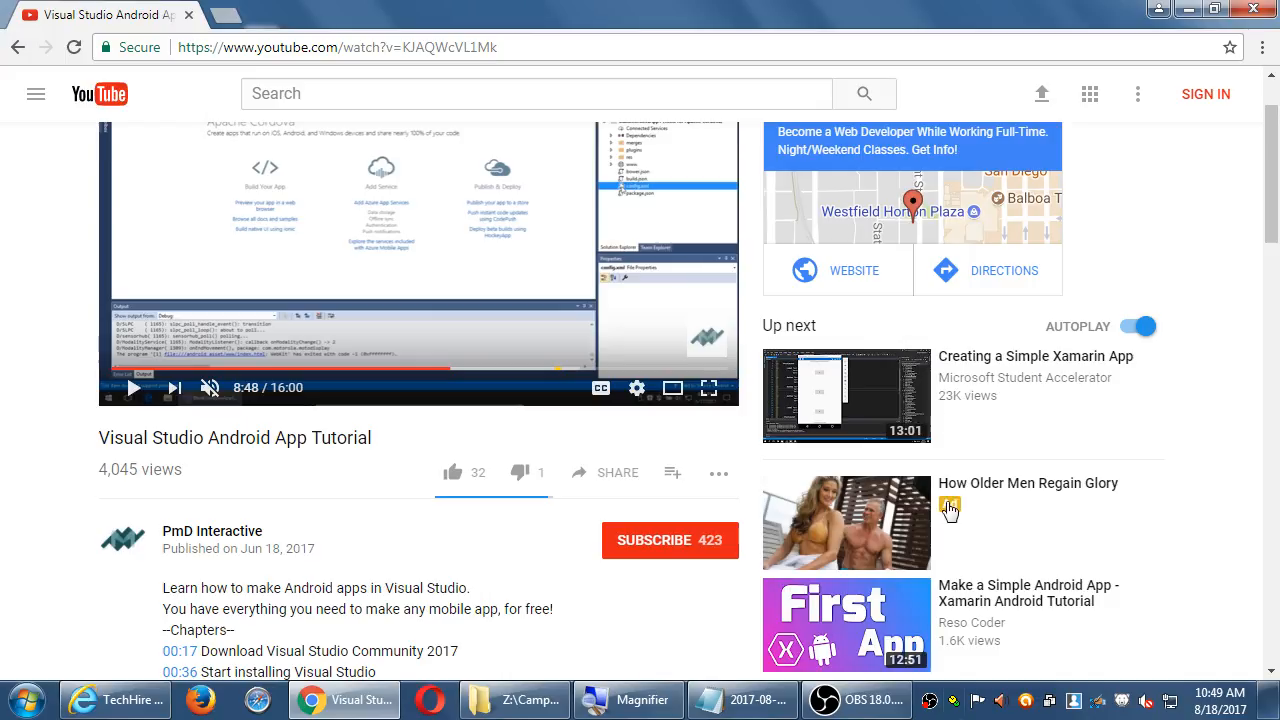
# - Scroll down the Visual Studio Android App Tutorial video page
pyautogui.scroll(-3)
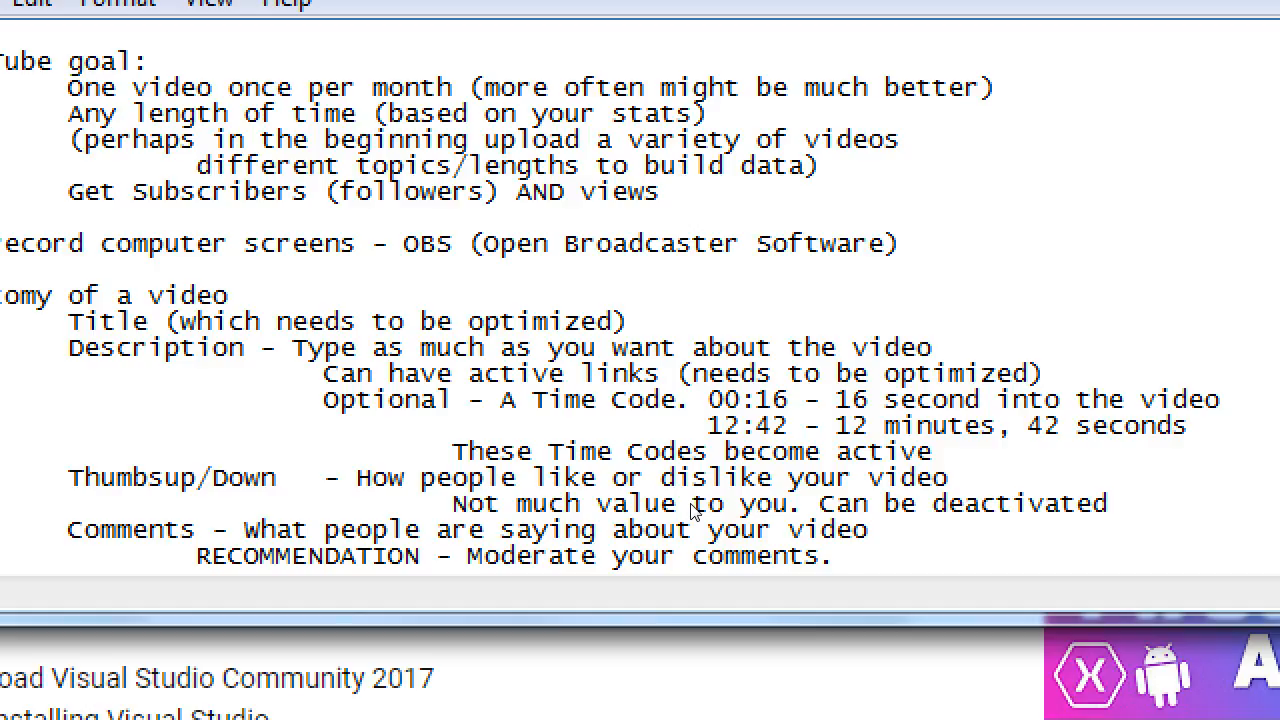
# - Add the note line "Remove 'bad' comments before they show up" under the comment recommendation
pyautogui.click(850, 555)
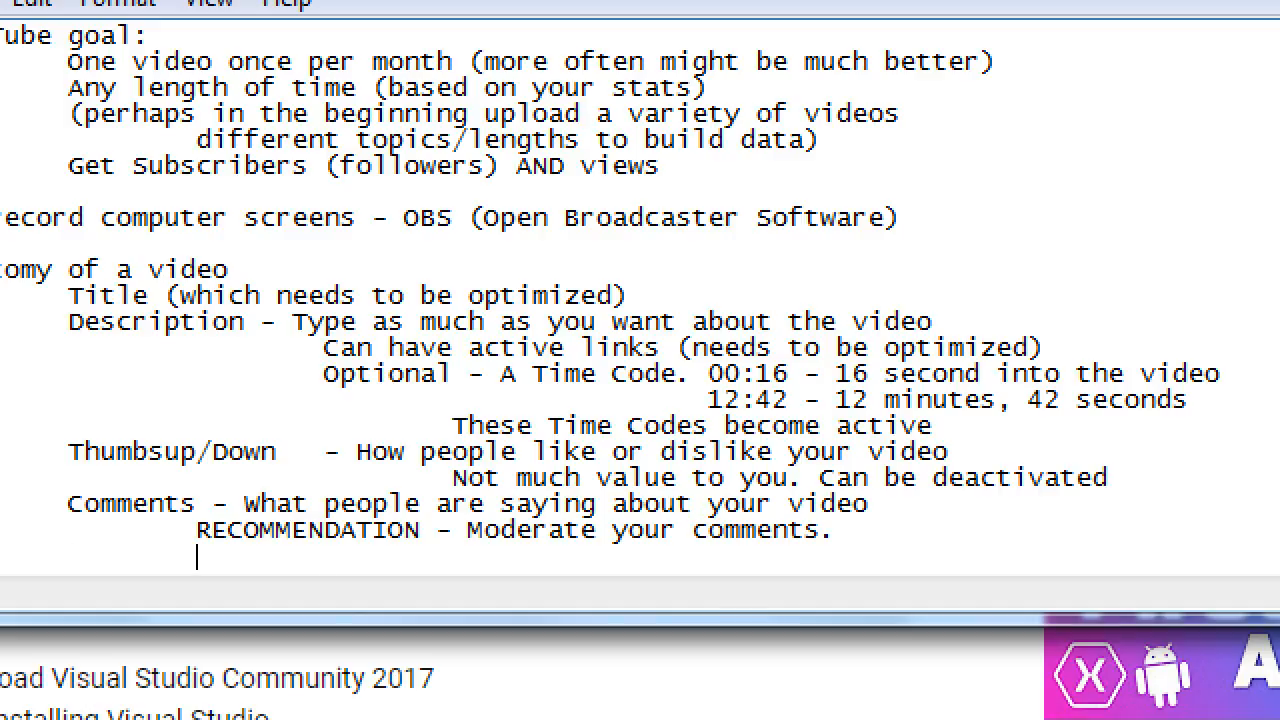
pyautogui.write('Remove')
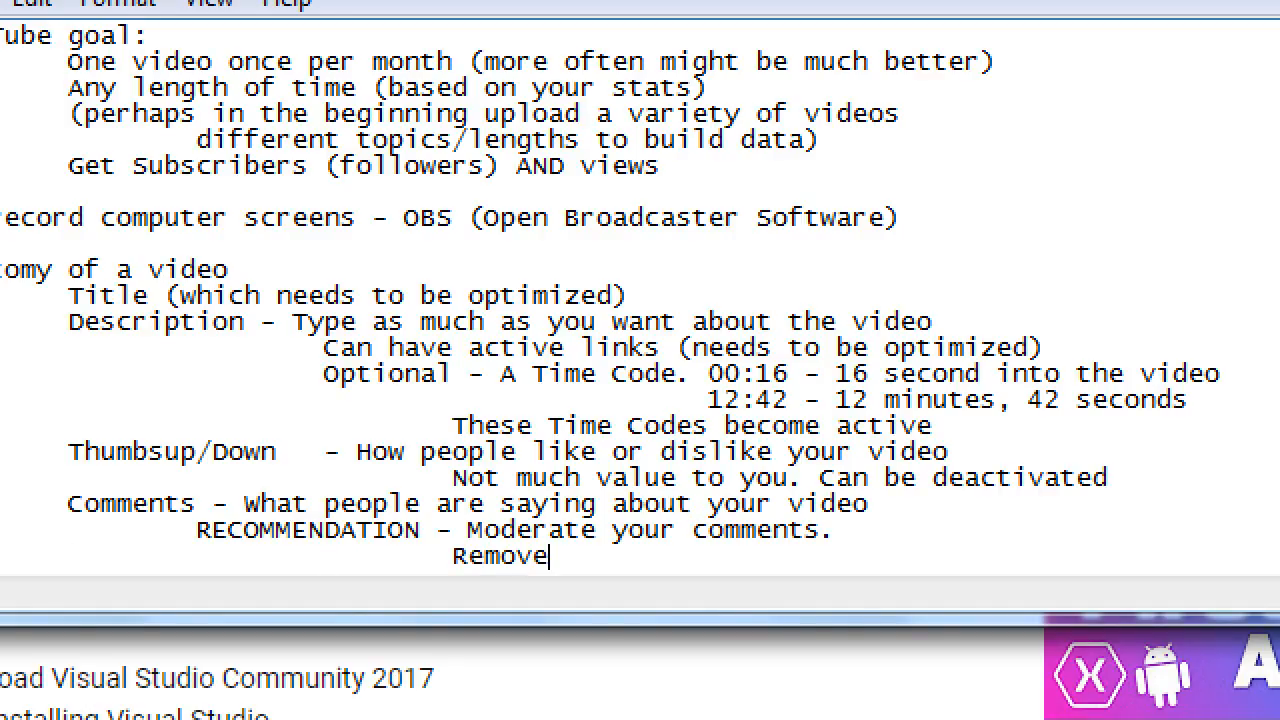
pyautogui.write("'bad")
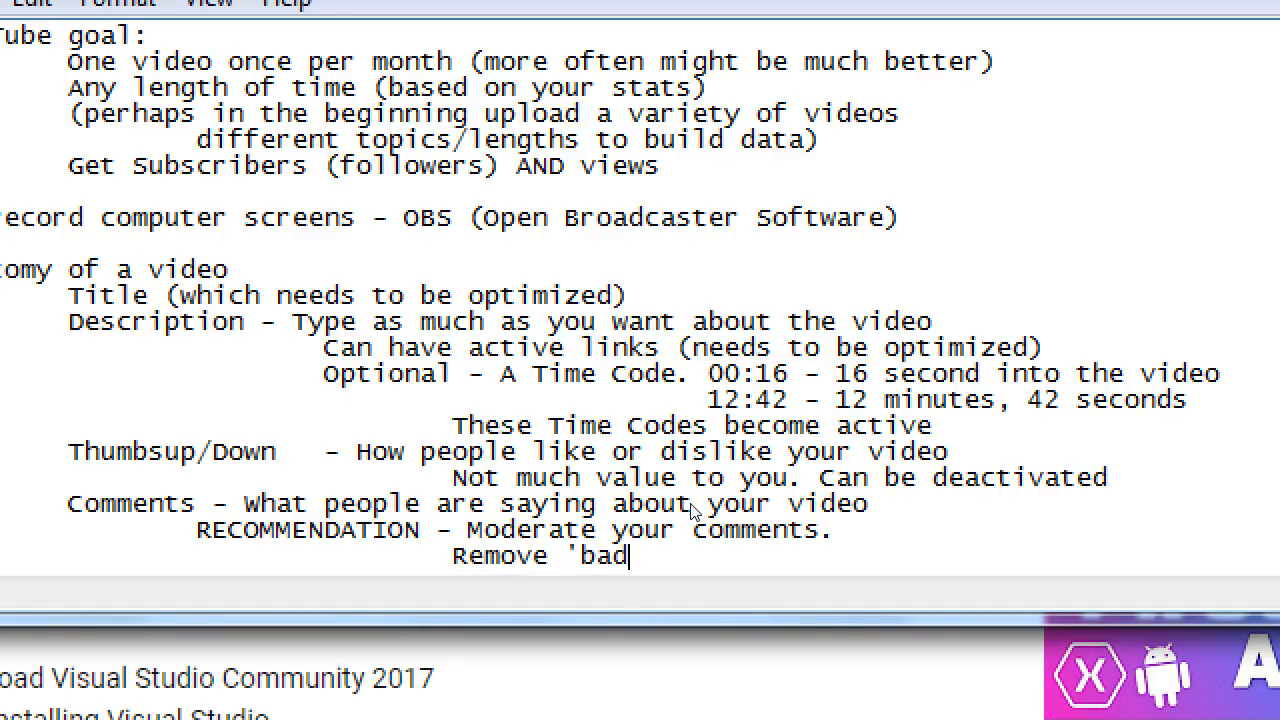
pyautogui.write("' comments before")
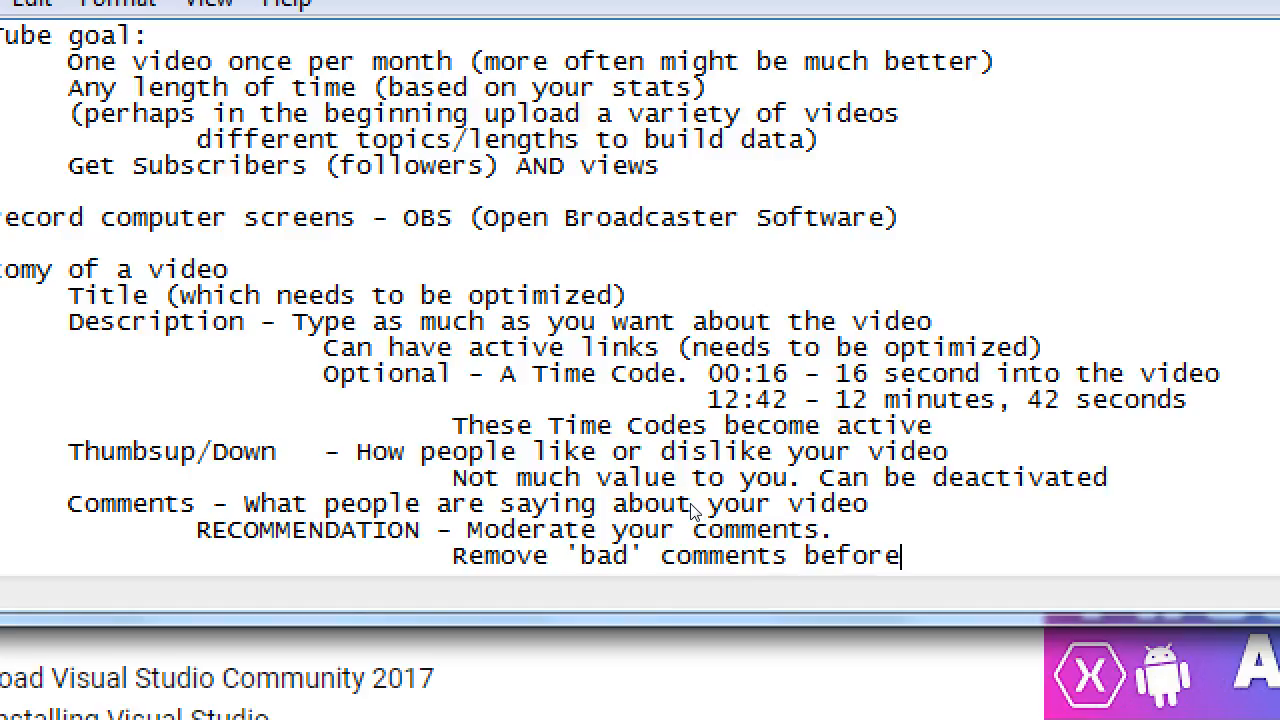
pyautogui.write('they show up')
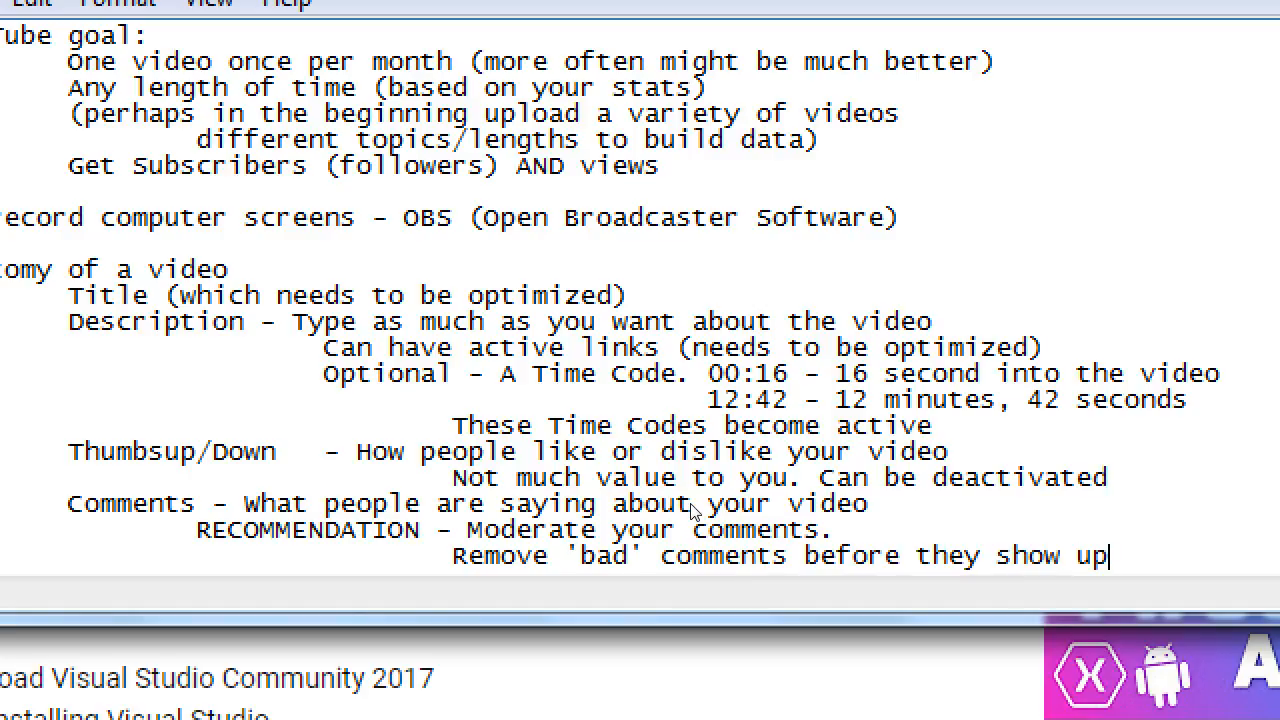
pyautogui.moveTo(698, 503)
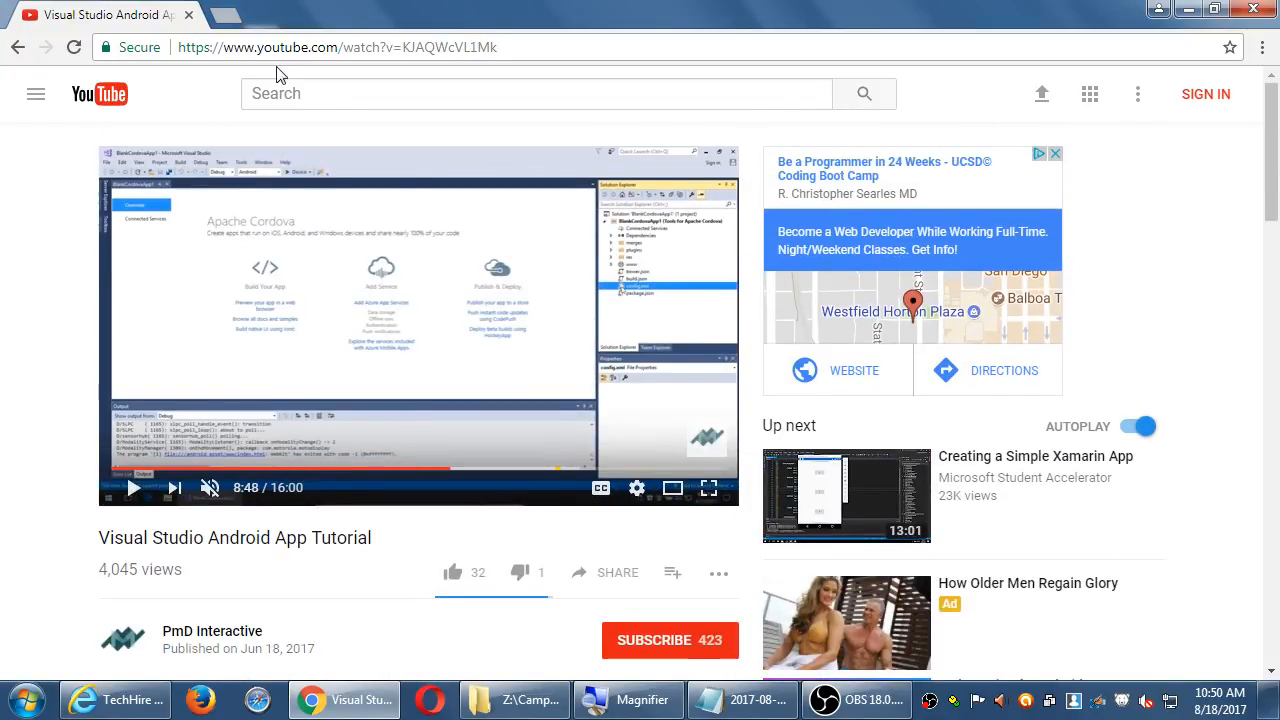
# - Visit Basics: How to Code in HTML5 and the channel's uploads, then reopen the Android tutorial
pyautogui.scroll(-3)
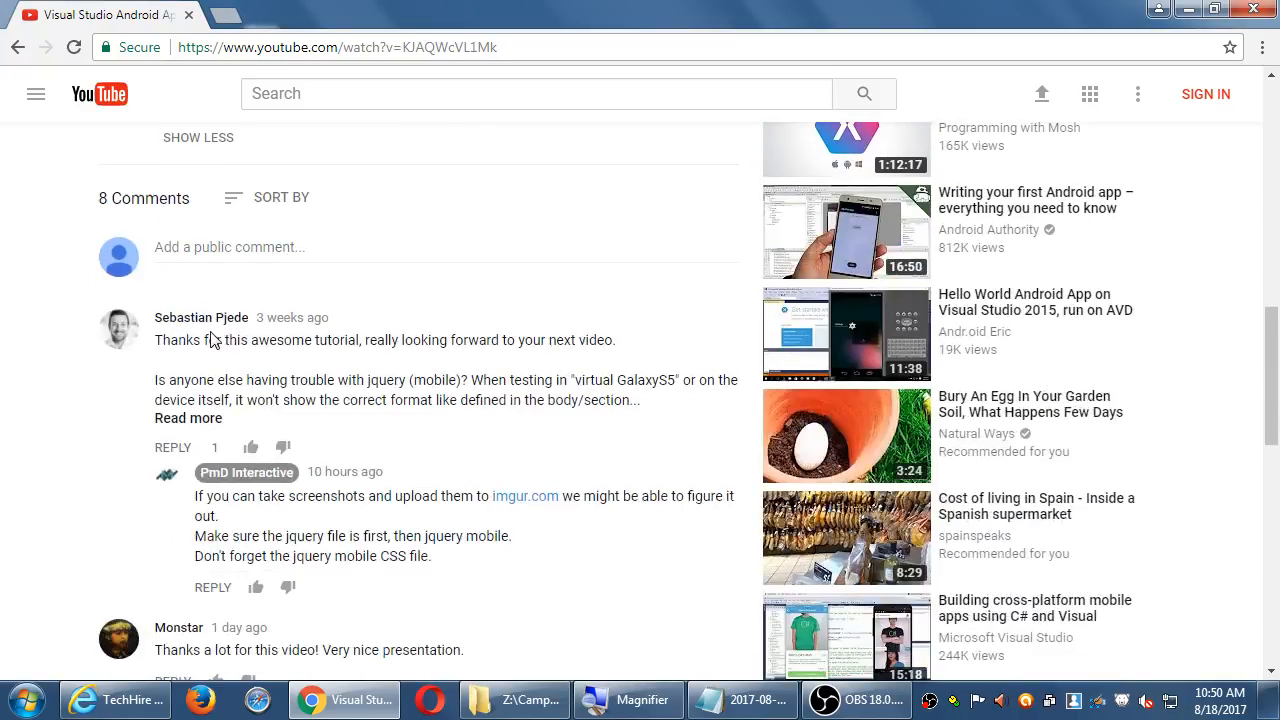
pyautogui.click(245, 472)
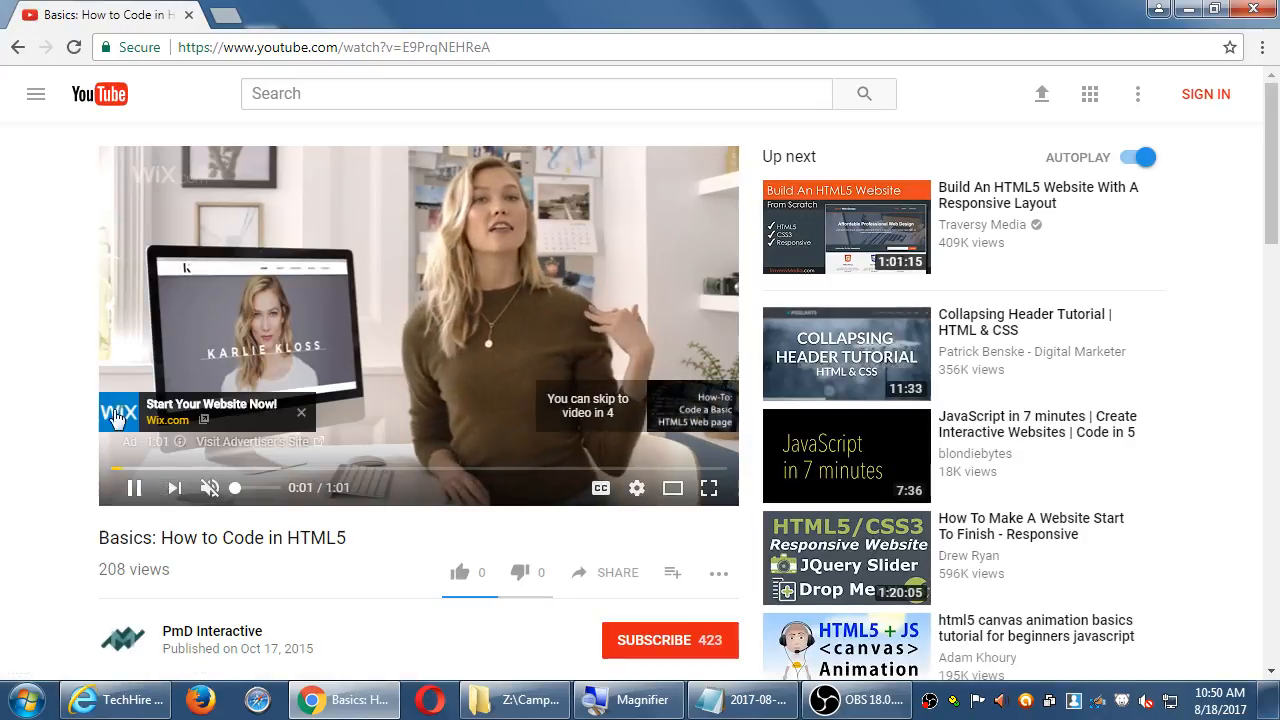
pyautogui.click(210, 631)
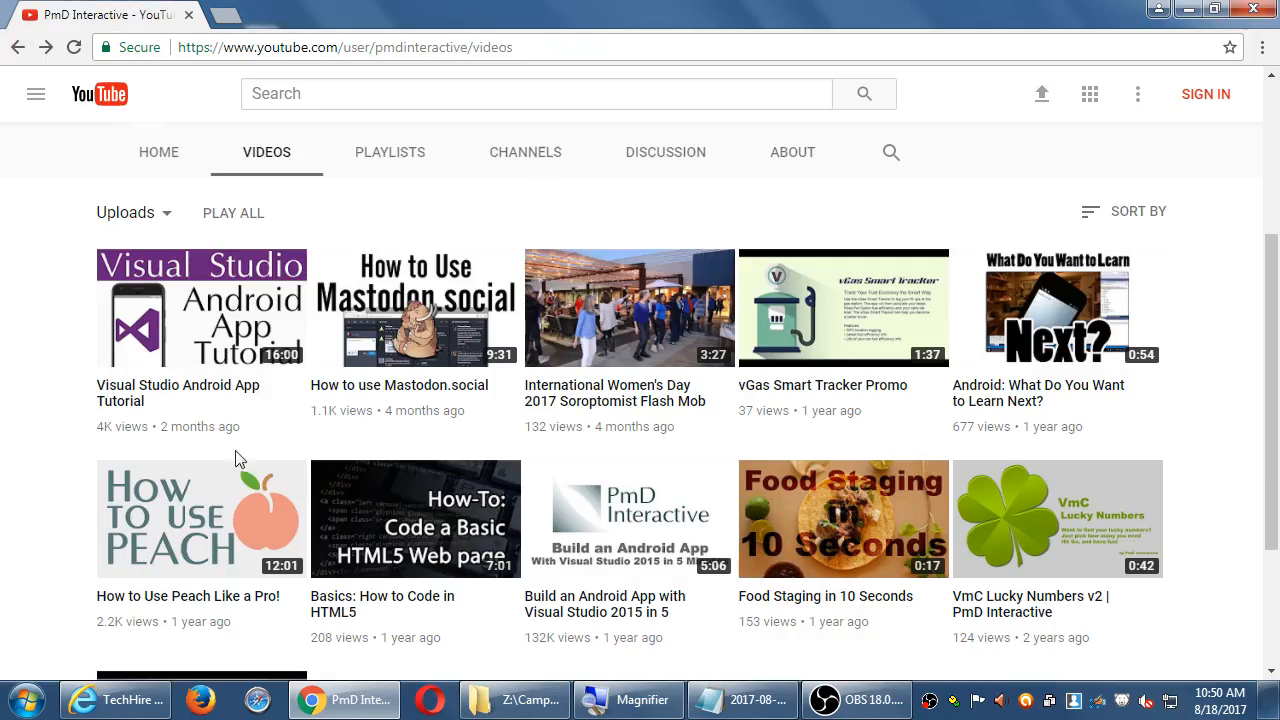
pyautogui.click(200, 307)
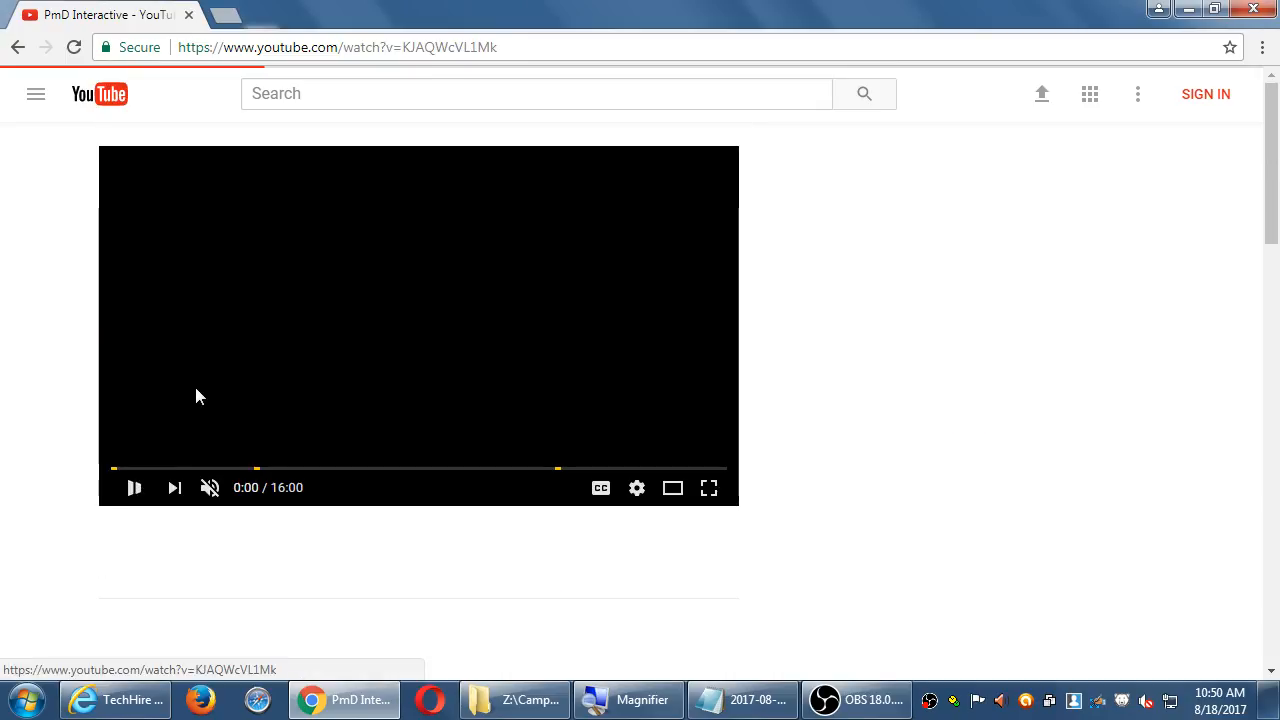
# - Scroll through the Android tutorial's comments and return to the notes
pyautogui.click(134, 488)
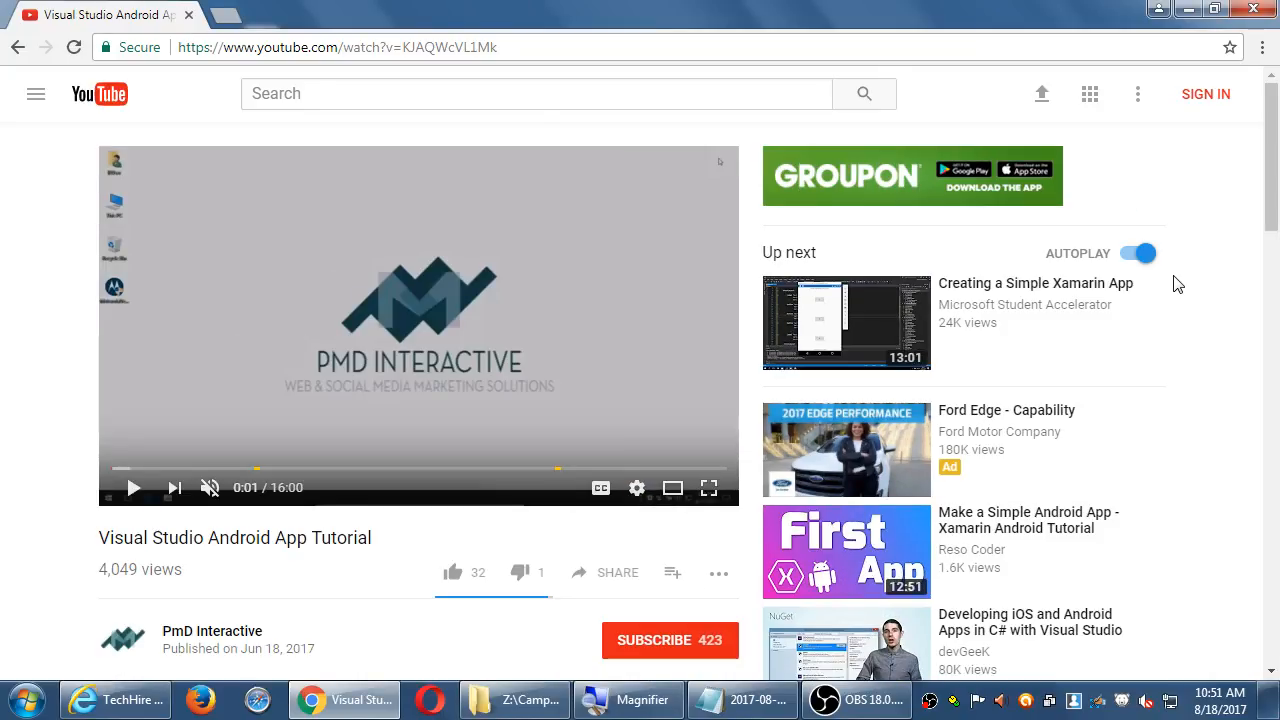
pyautogui.moveTo(1000, 278)
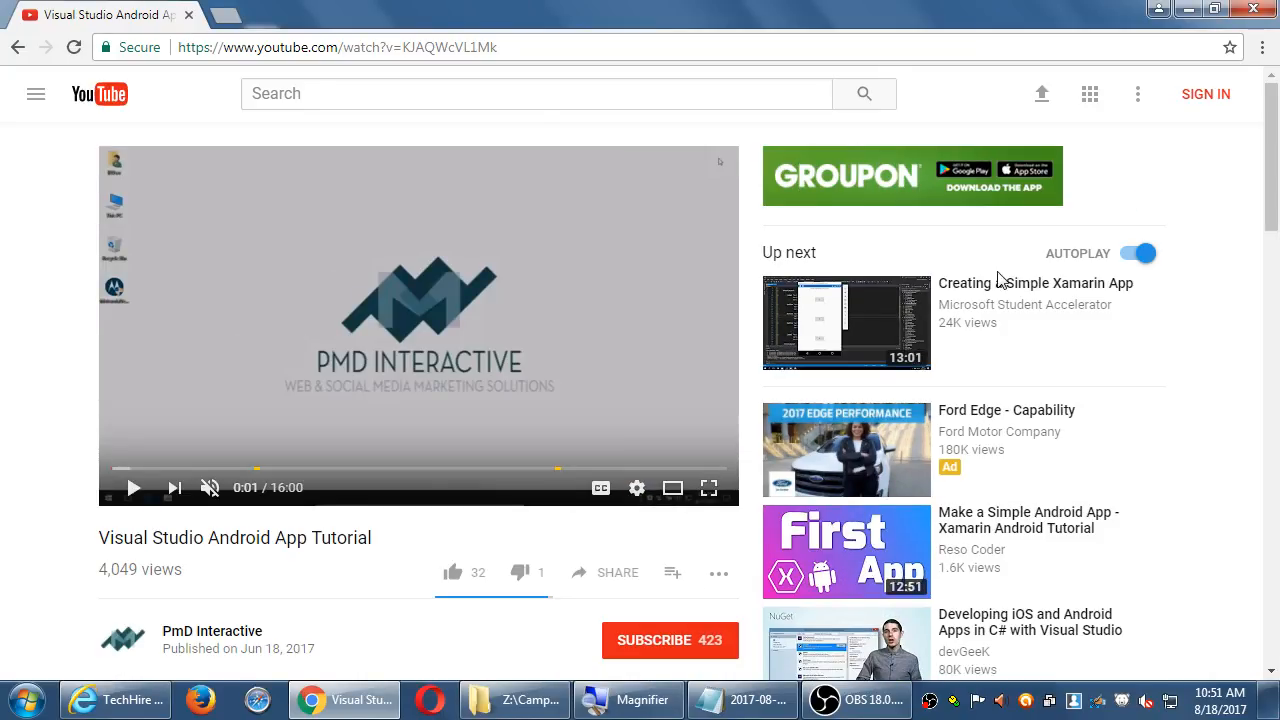
pyautogui.moveTo(992, 568)
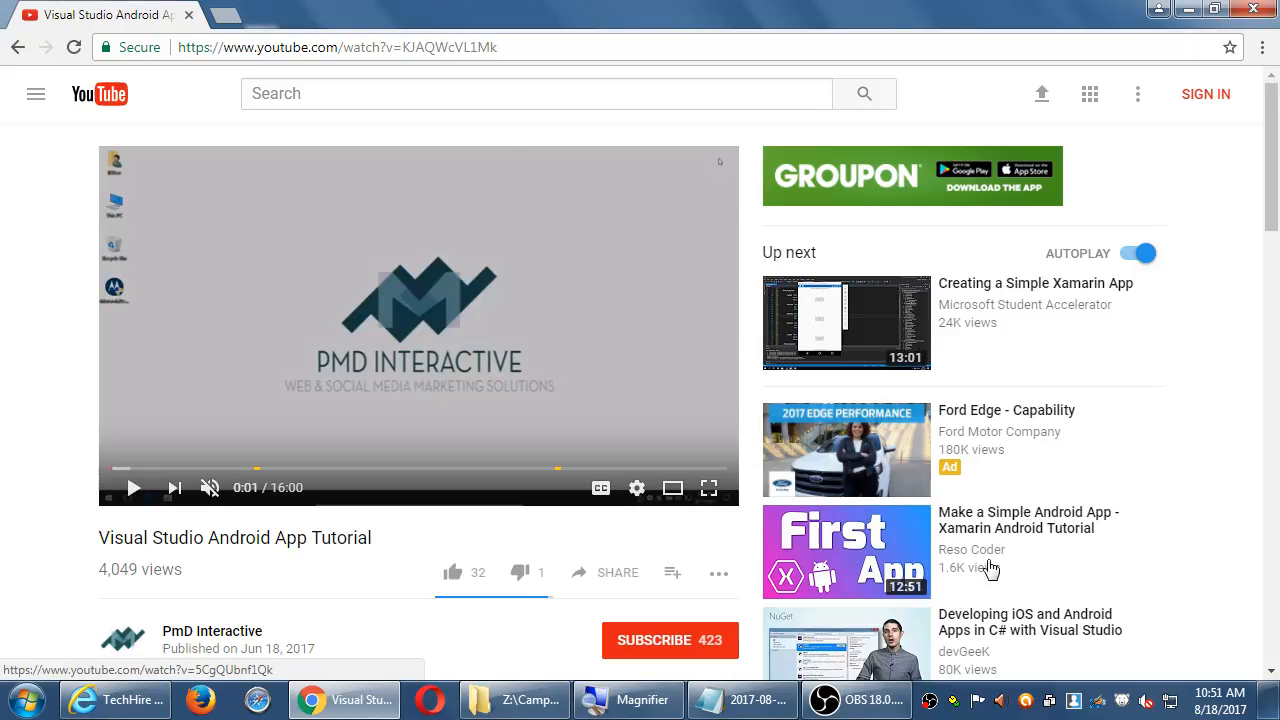
pyautogui.scroll(-3)
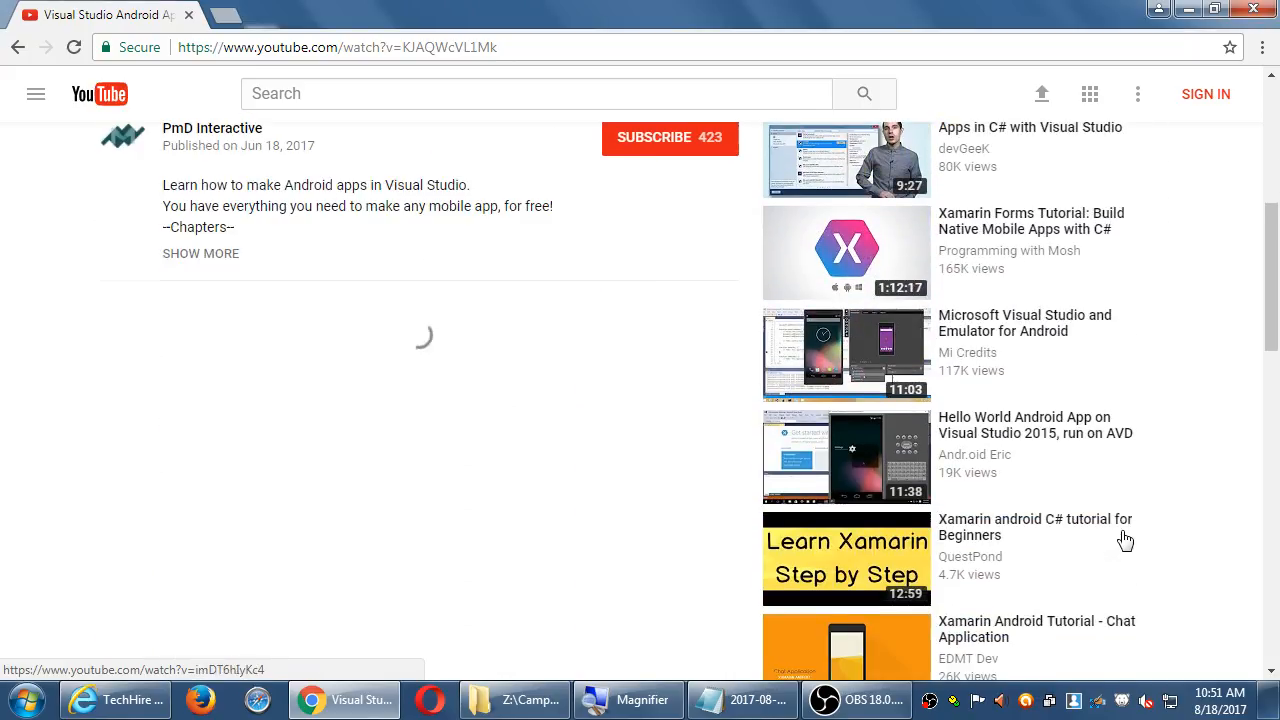
pyautogui.scroll(-3)
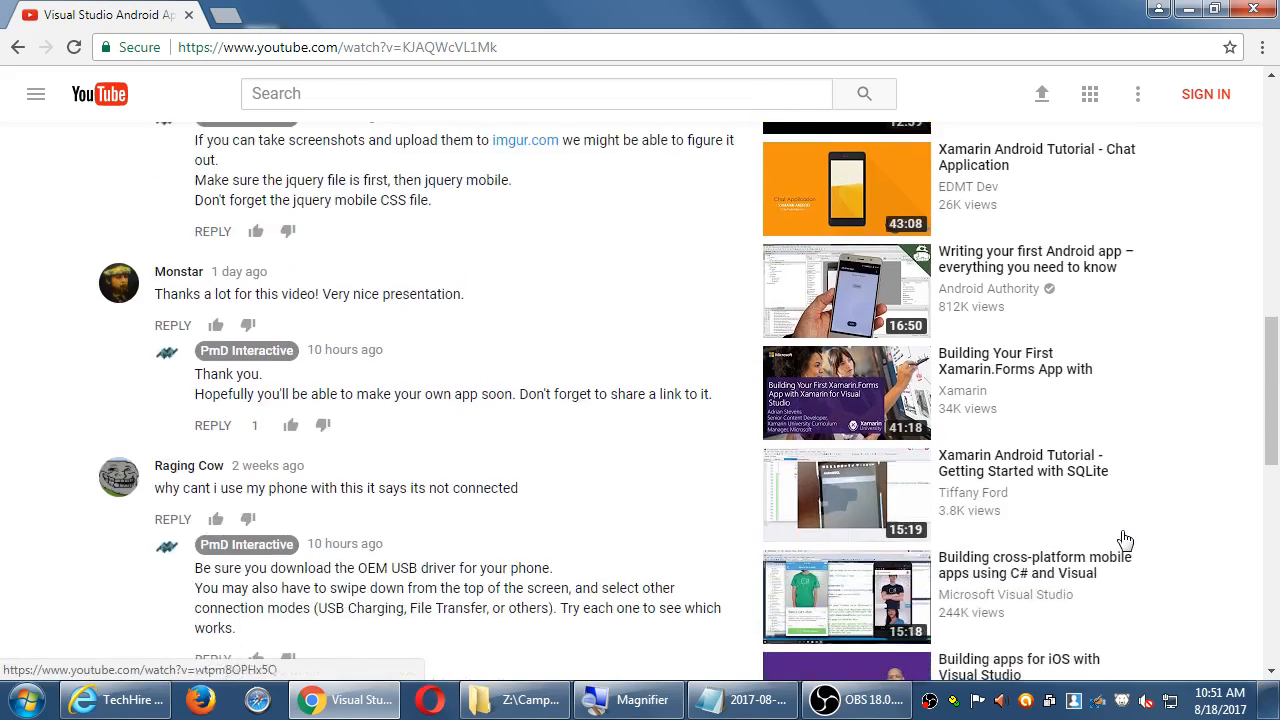
pyautogui.scroll(-3)
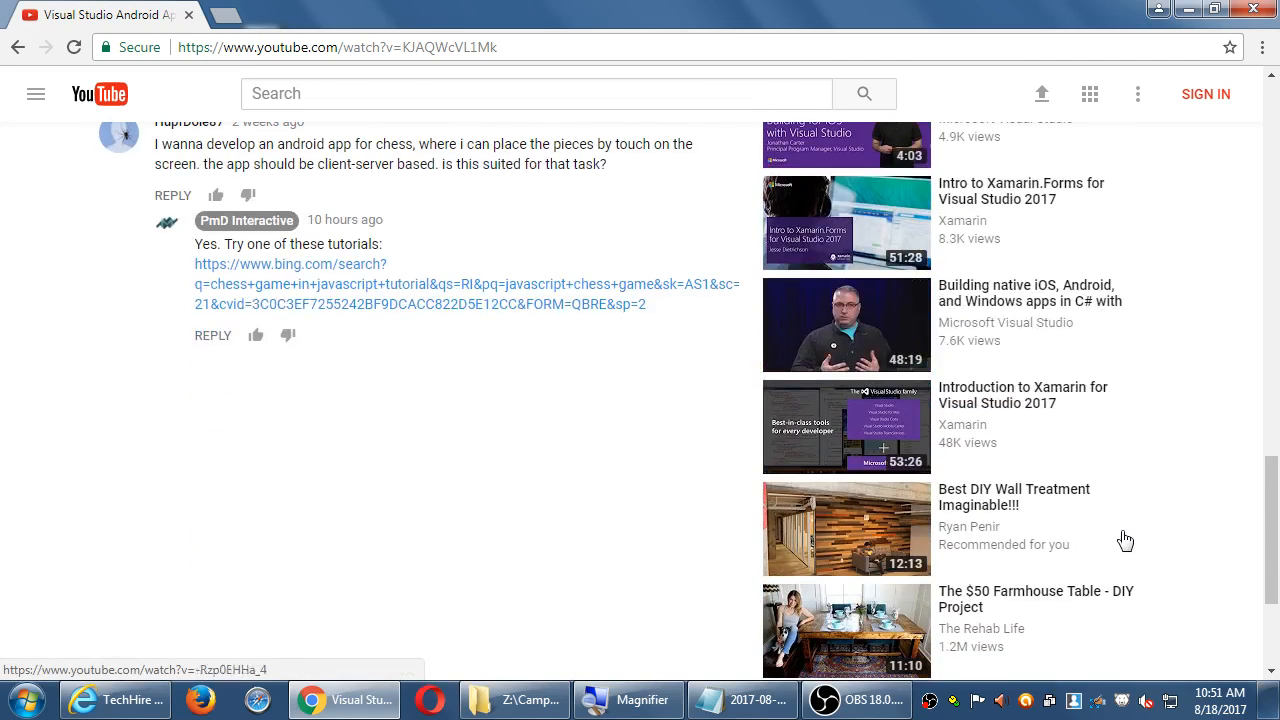
pyautogui.click(755, 699)
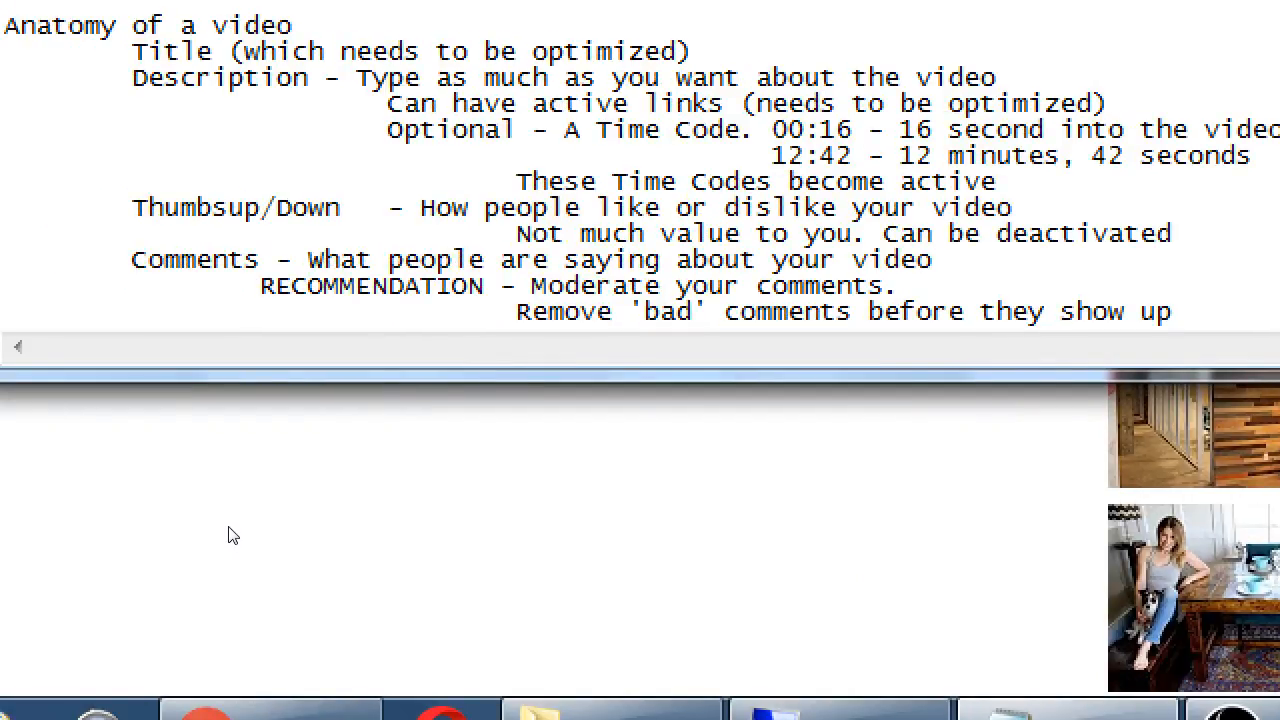
# - Type the note 'Create videos on a Topic to keep people watching more (via Autoplay)'
pyautogui.write('Create')
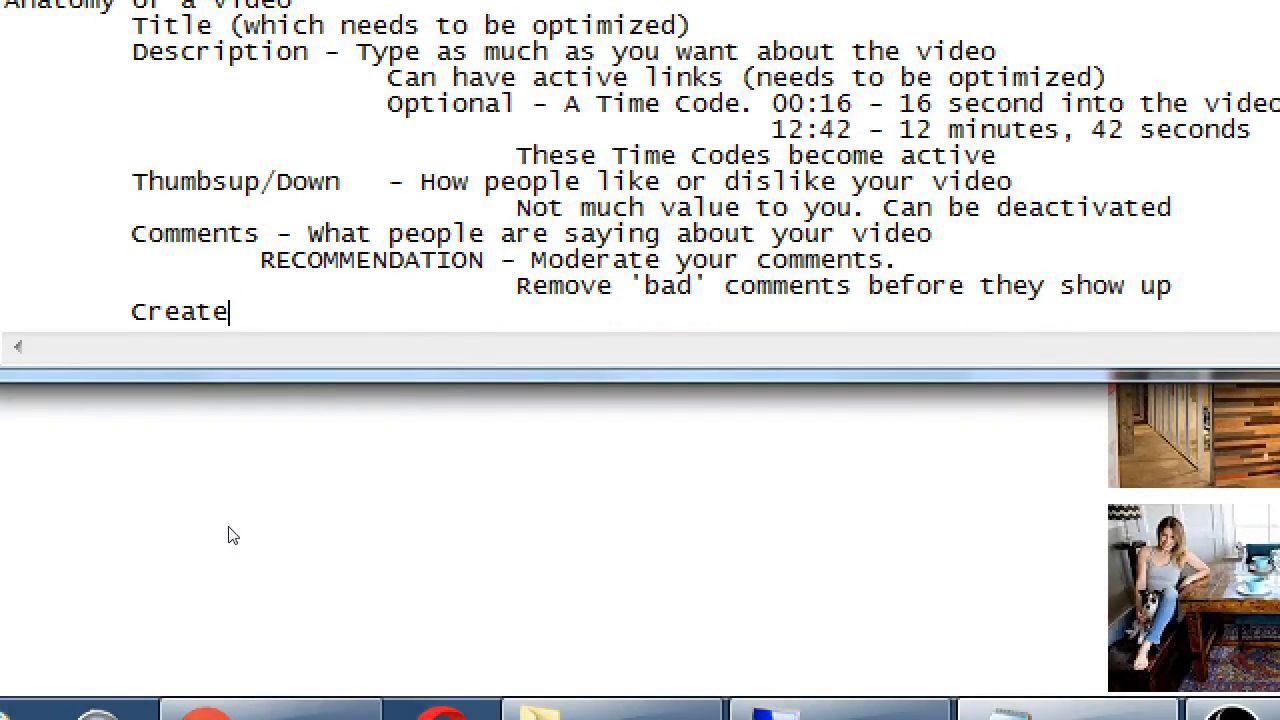
pyautogui.write('videos on a Topic t')
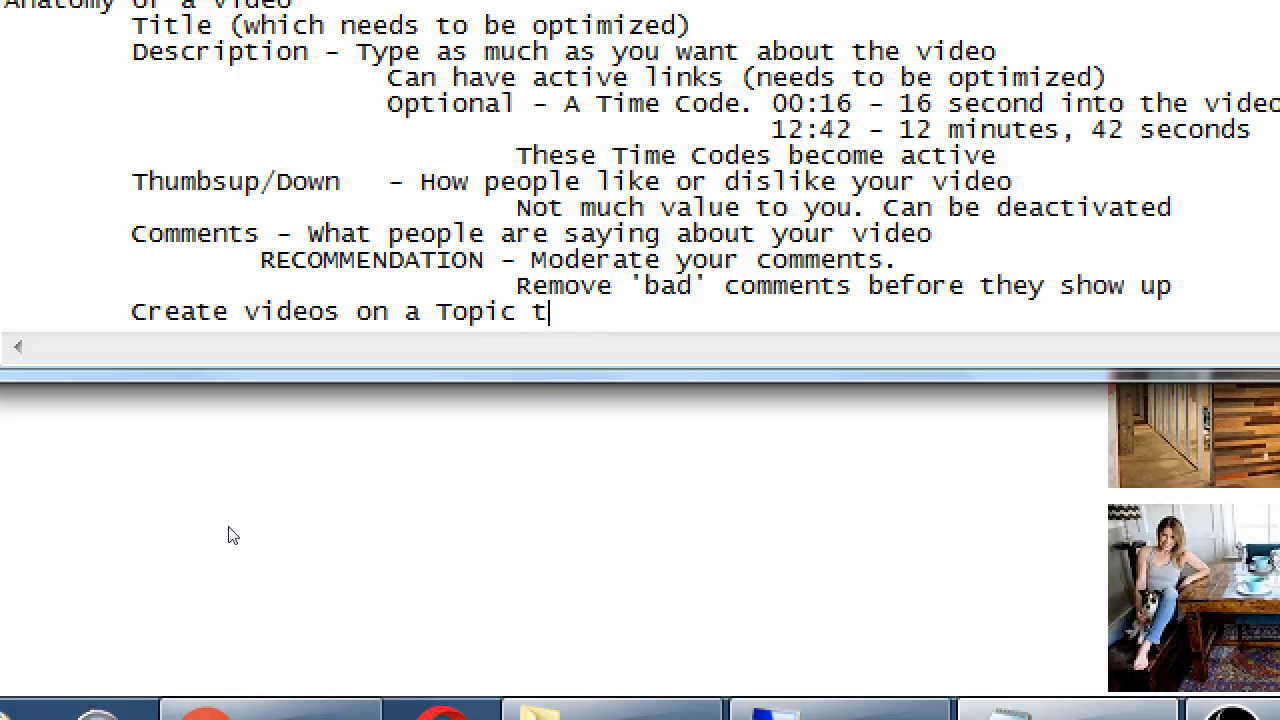
pyautogui.write('o keep people')
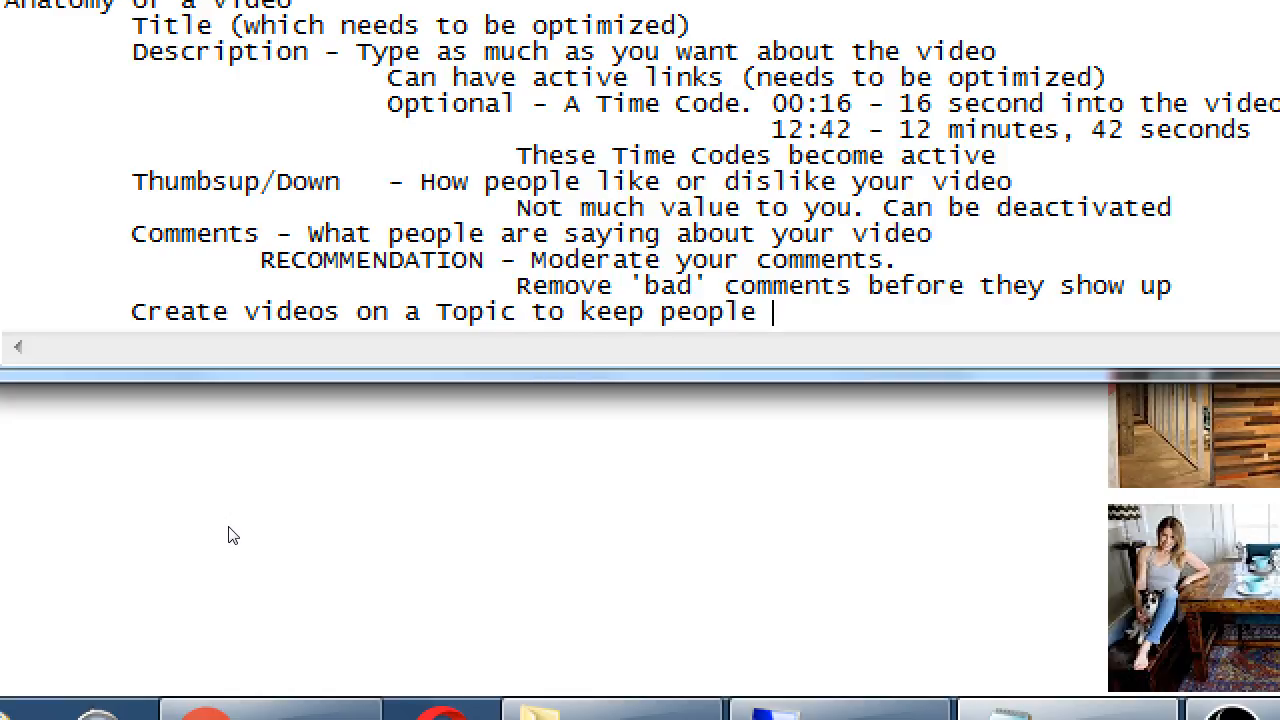
pyautogui.write('watching more')
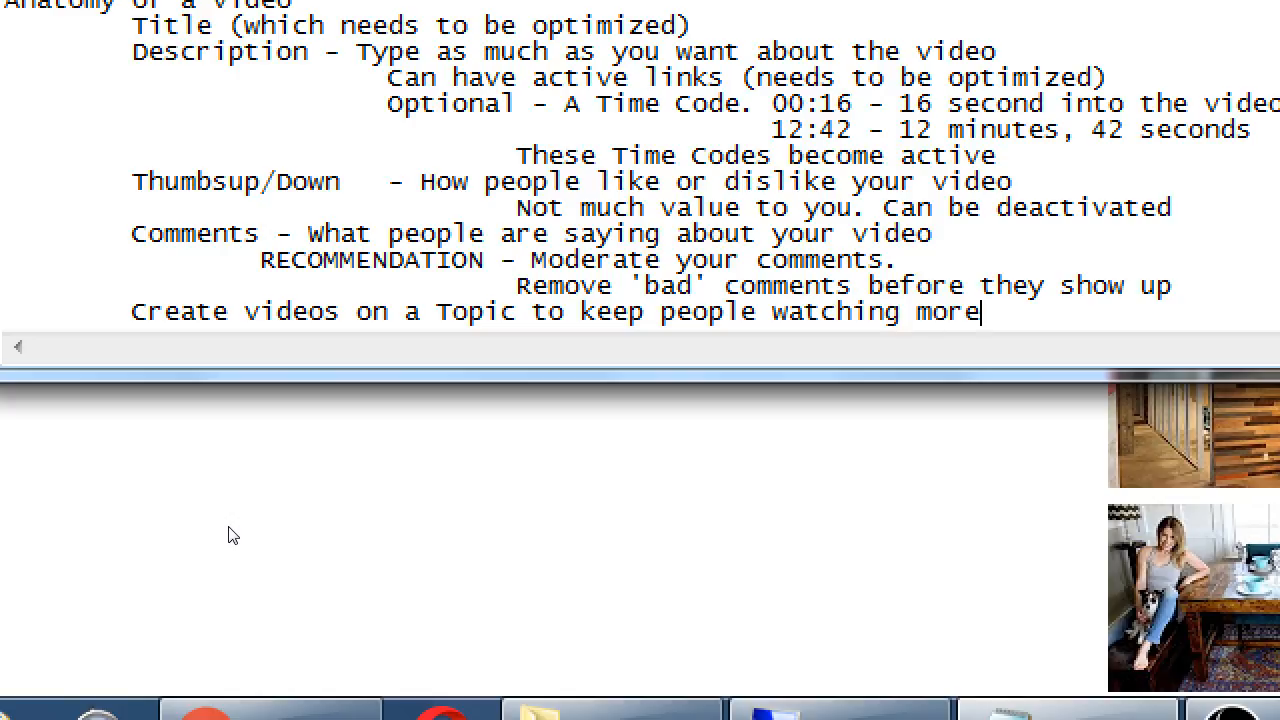
pyautogui.write('(via S')
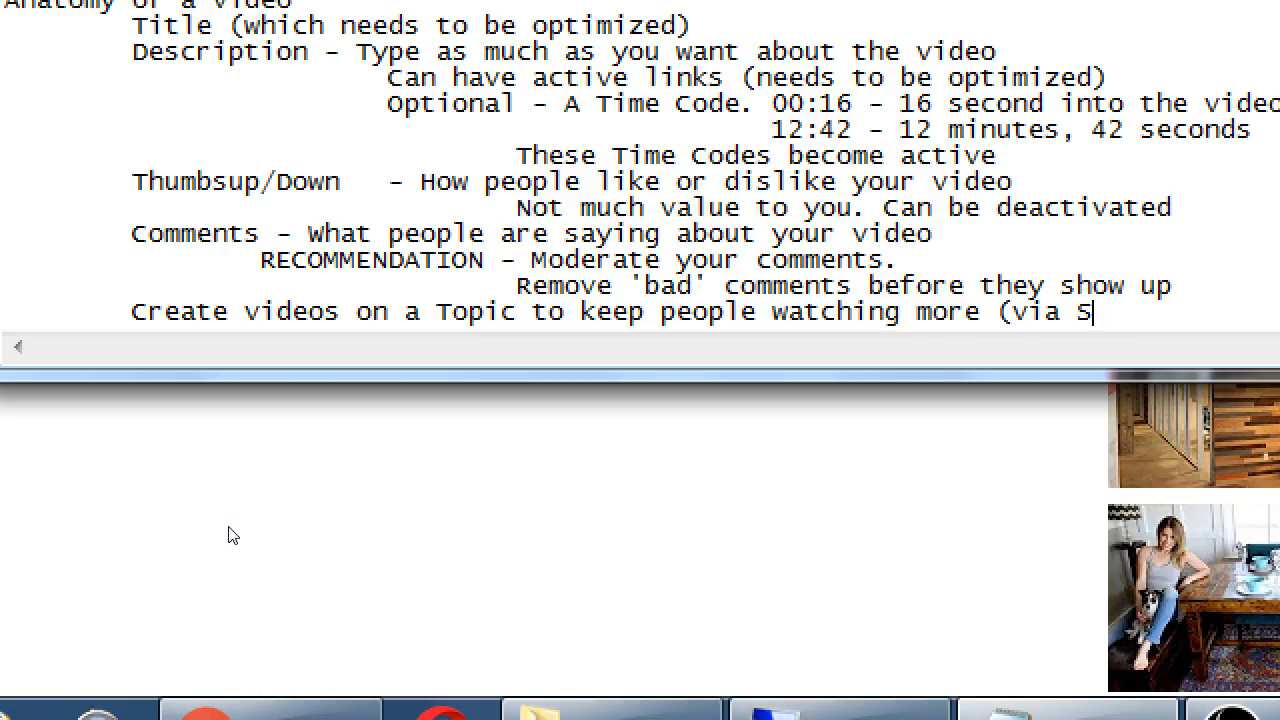
pyautogui.write('utoplay')
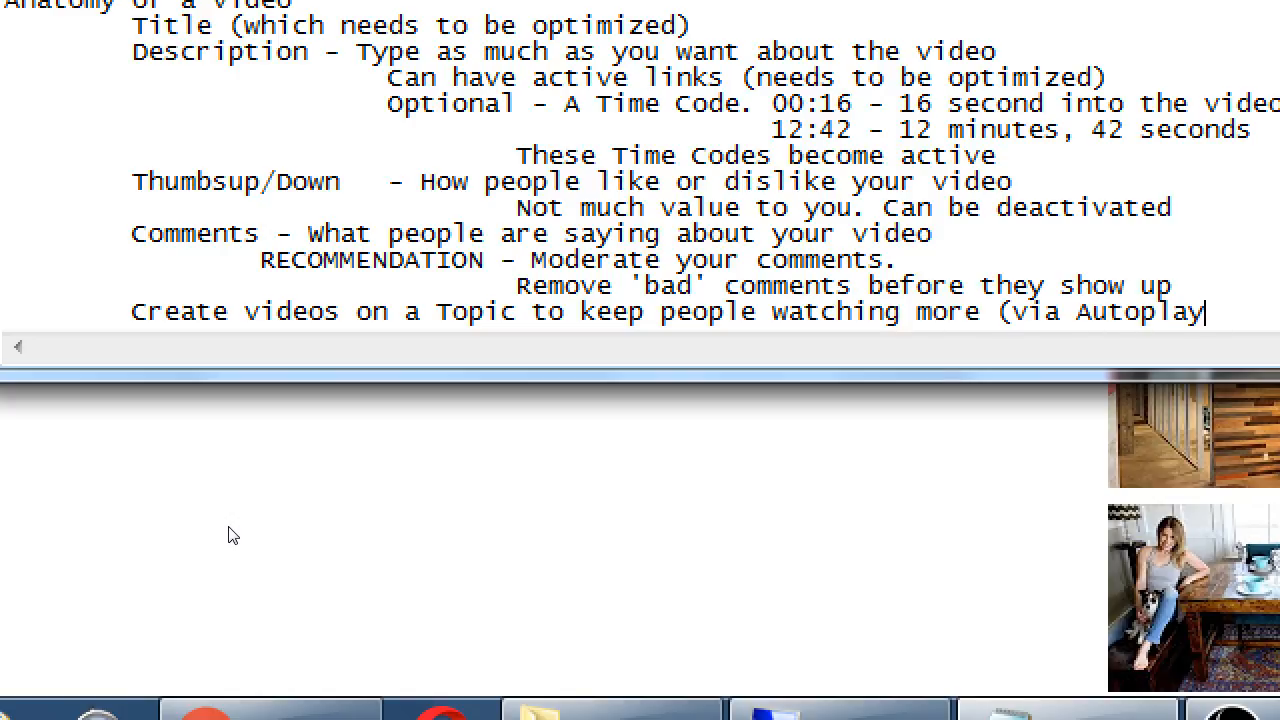
pyautogui.write(')')
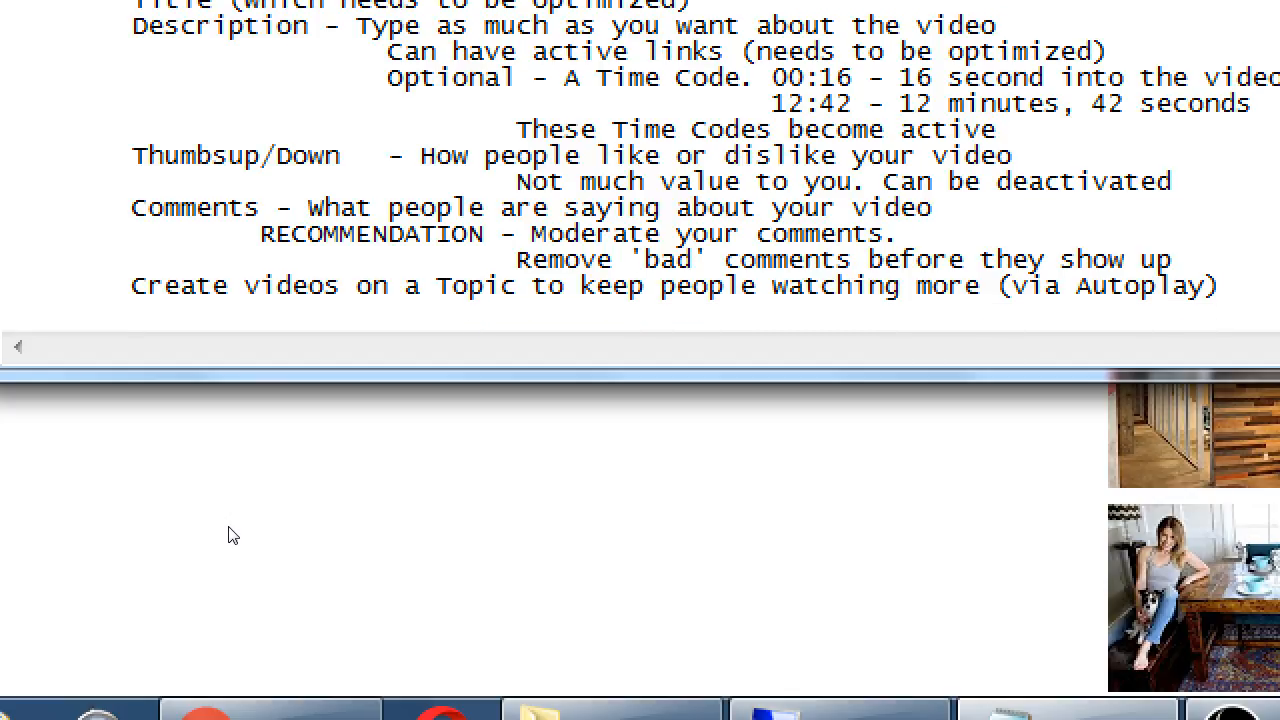
# - Add the note on controlling video order in Autoplay, ending 'Create Playlists', and show channel uploads
pyautogui.write('To truly control the flow')
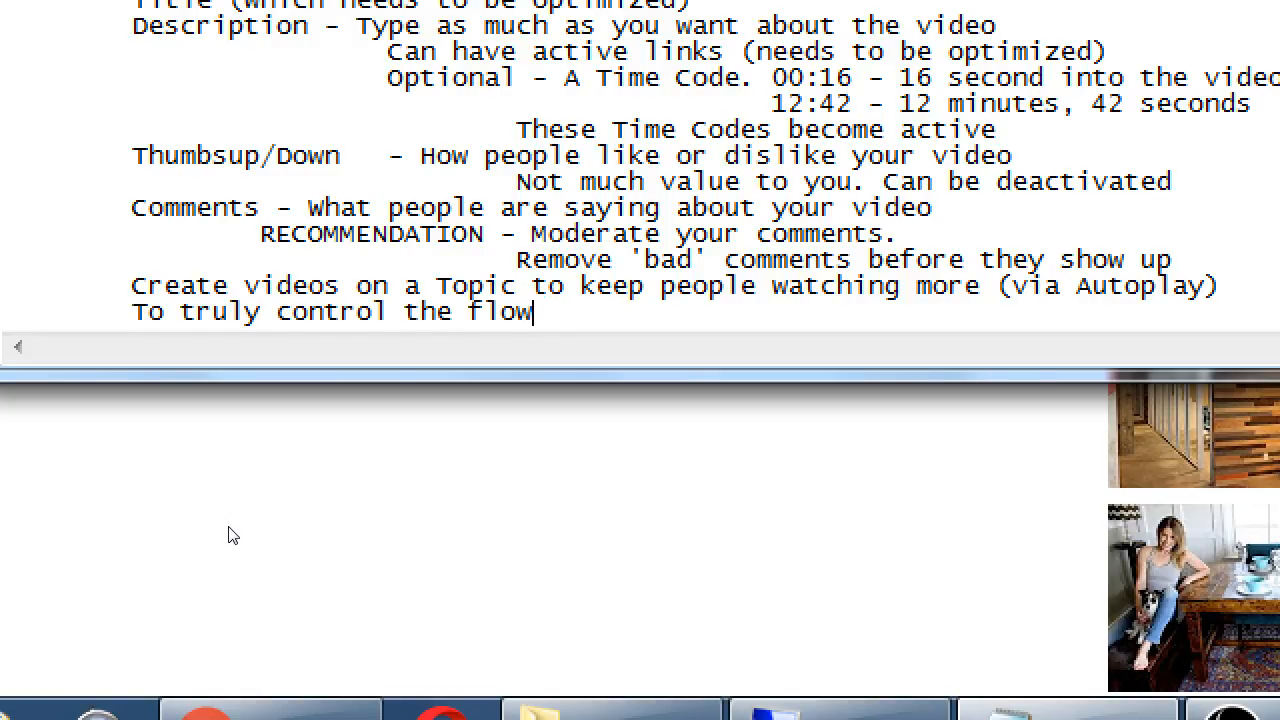
pyautogui.write('of videos')
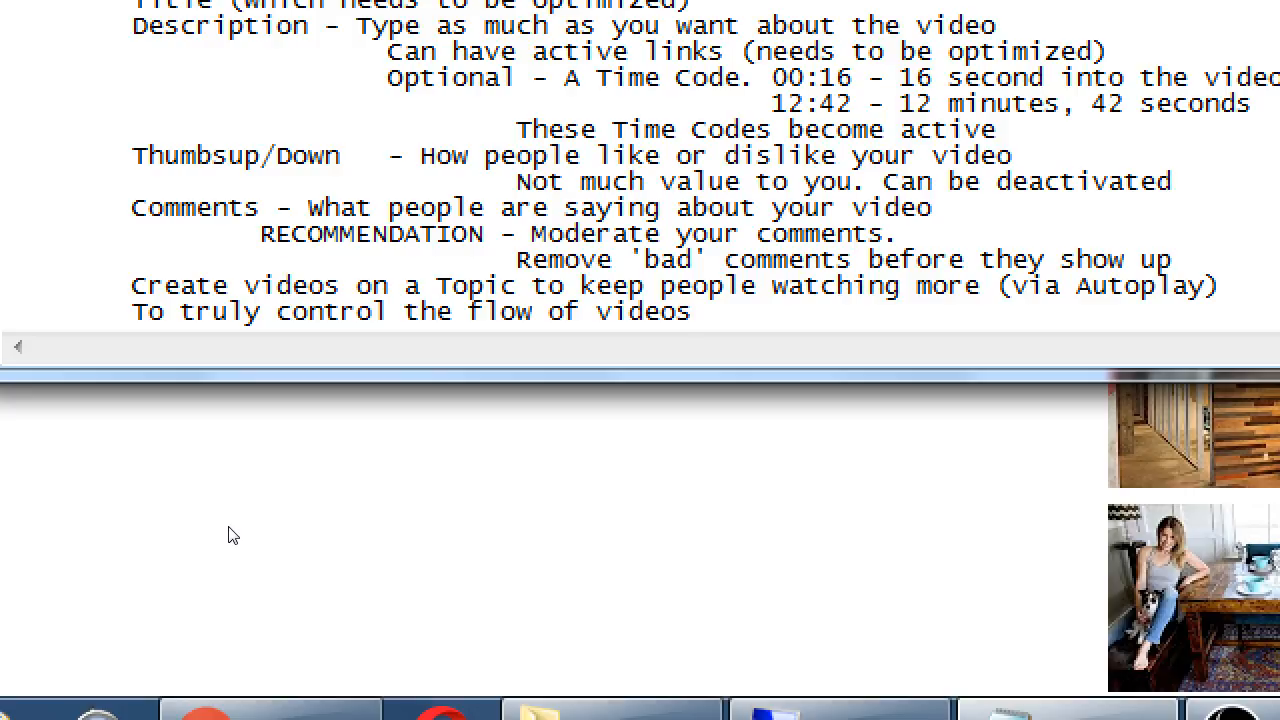
pyautogui.write('in Autplay - Create Play')
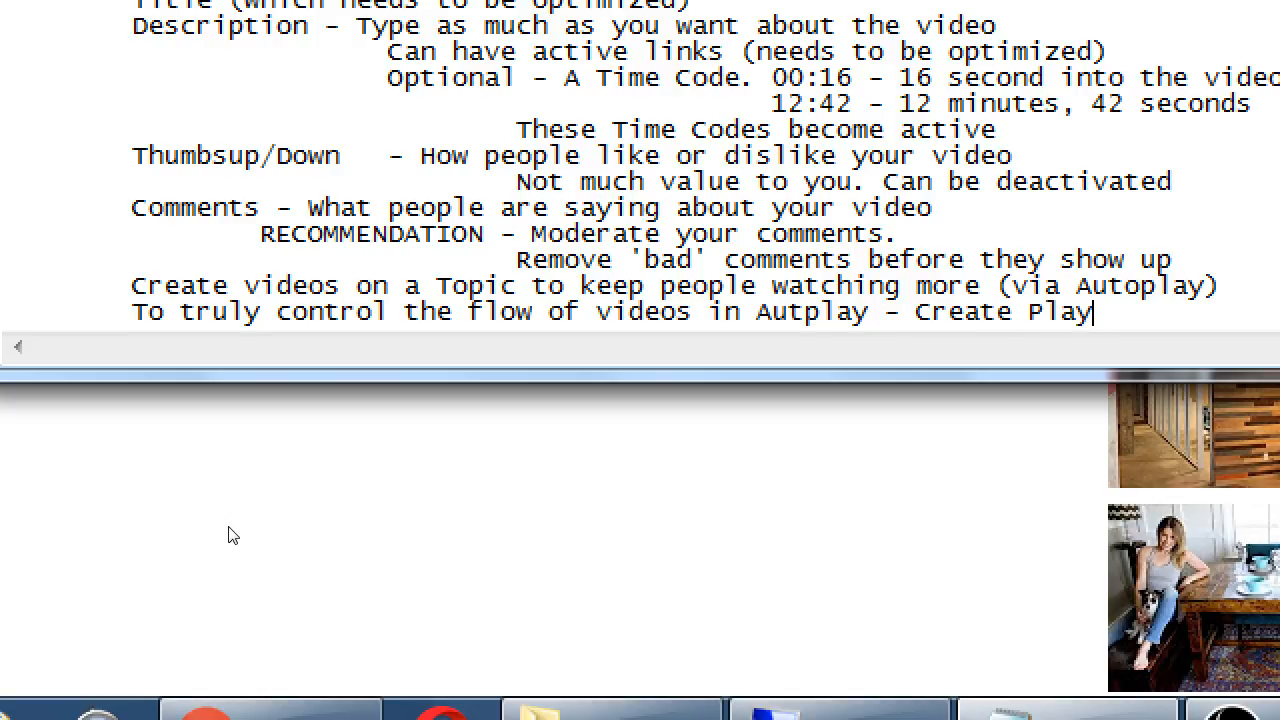
pyautogui.write('lists')
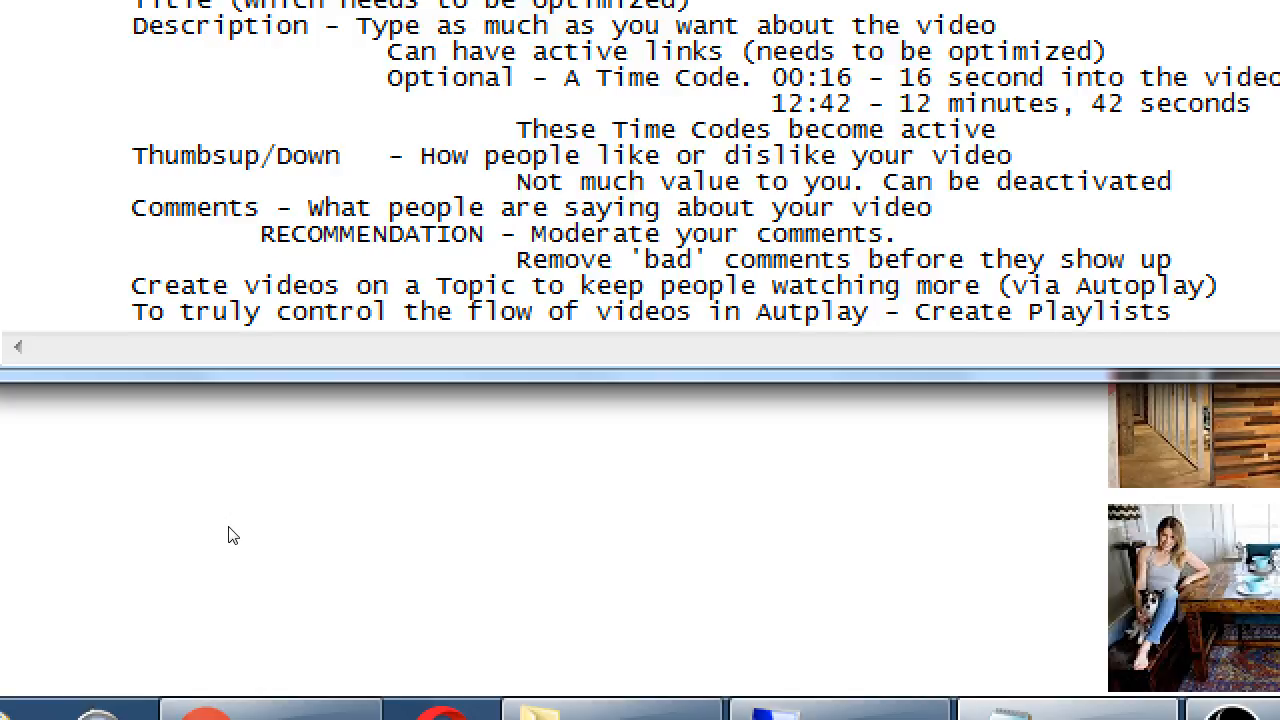
pyautogui.click(1170, 311)
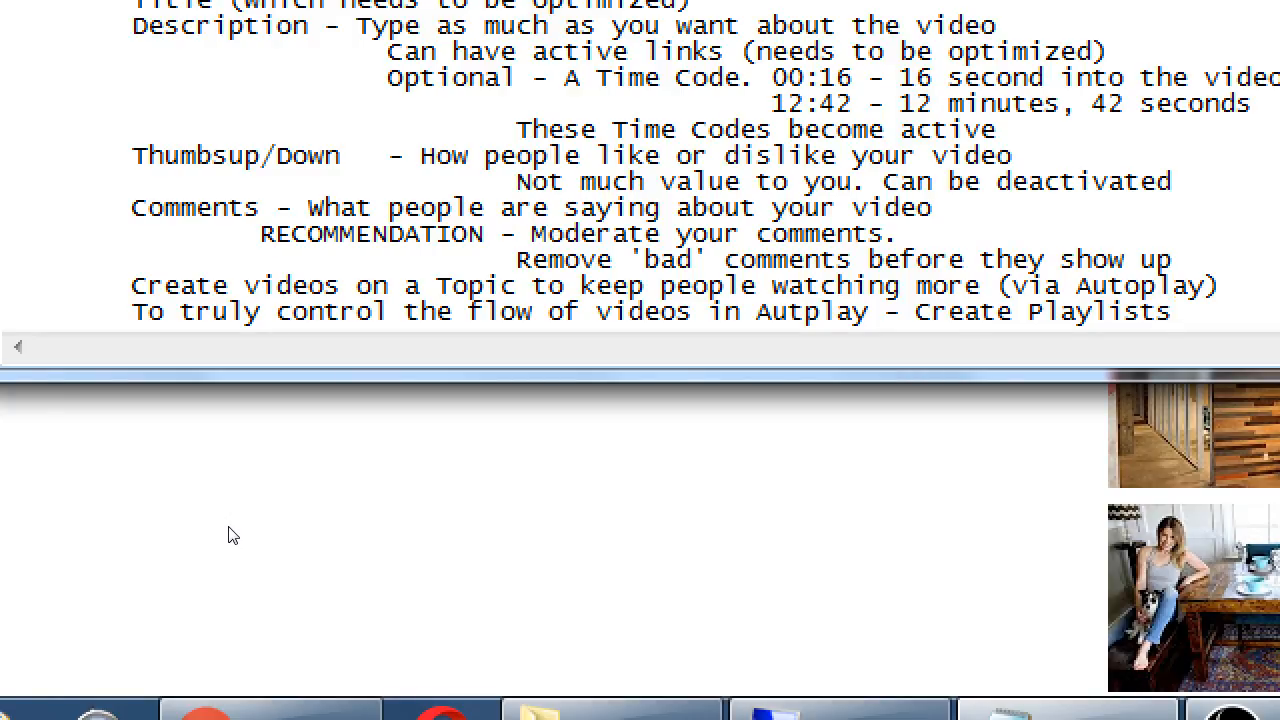
pyautogui.click(1170, 311)
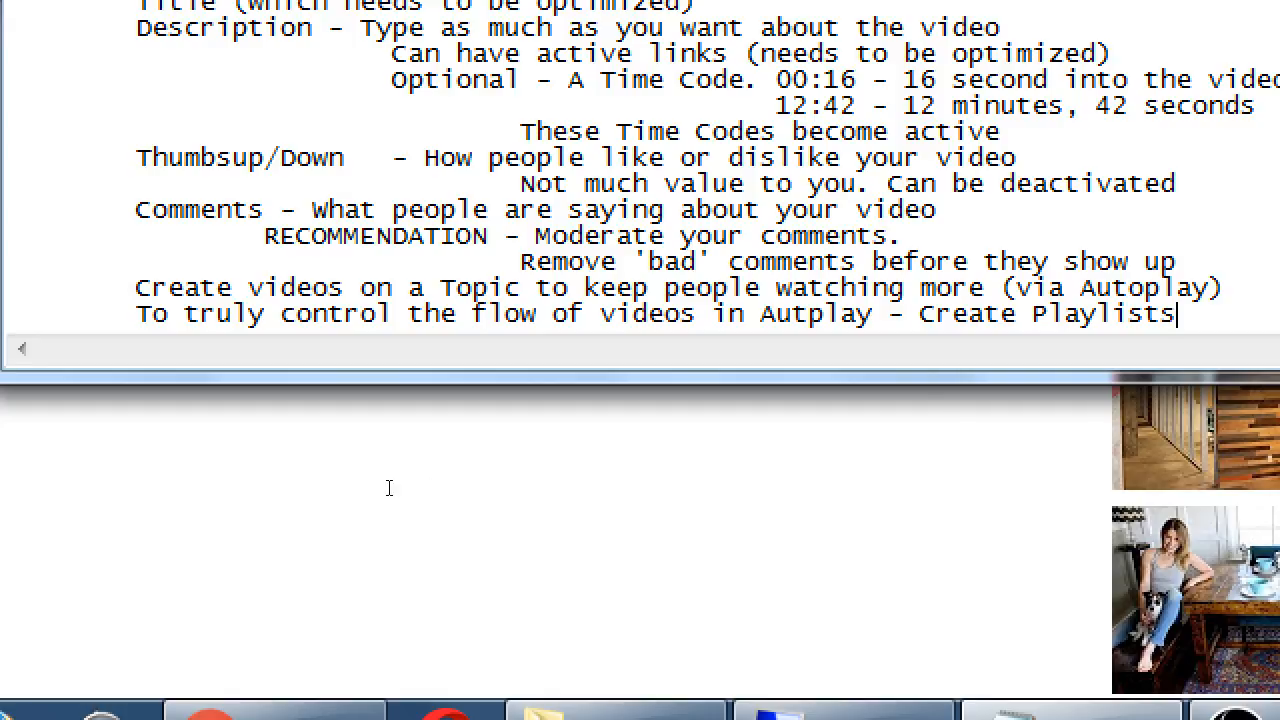
pyautogui.click(533, 287)
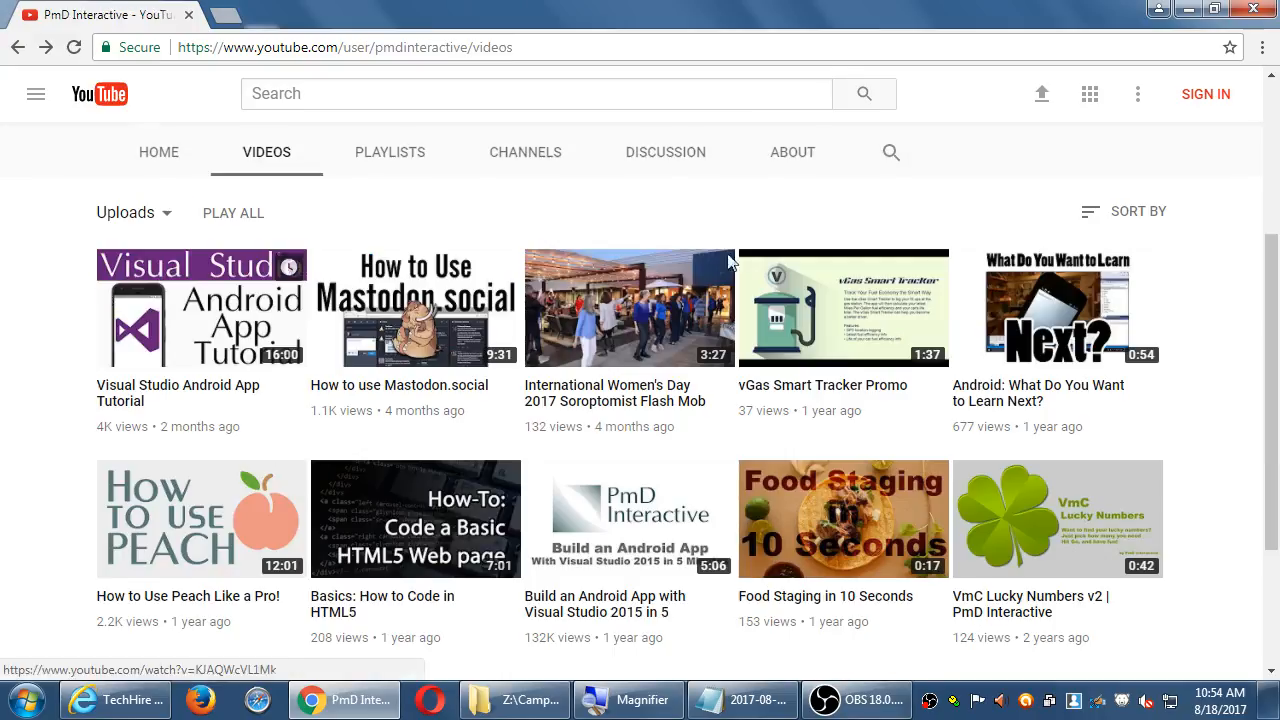
# - Open the channel's How-To playlist and pause its first video, Basics: How to Code in HTML5
pyautogui.click(390, 152)
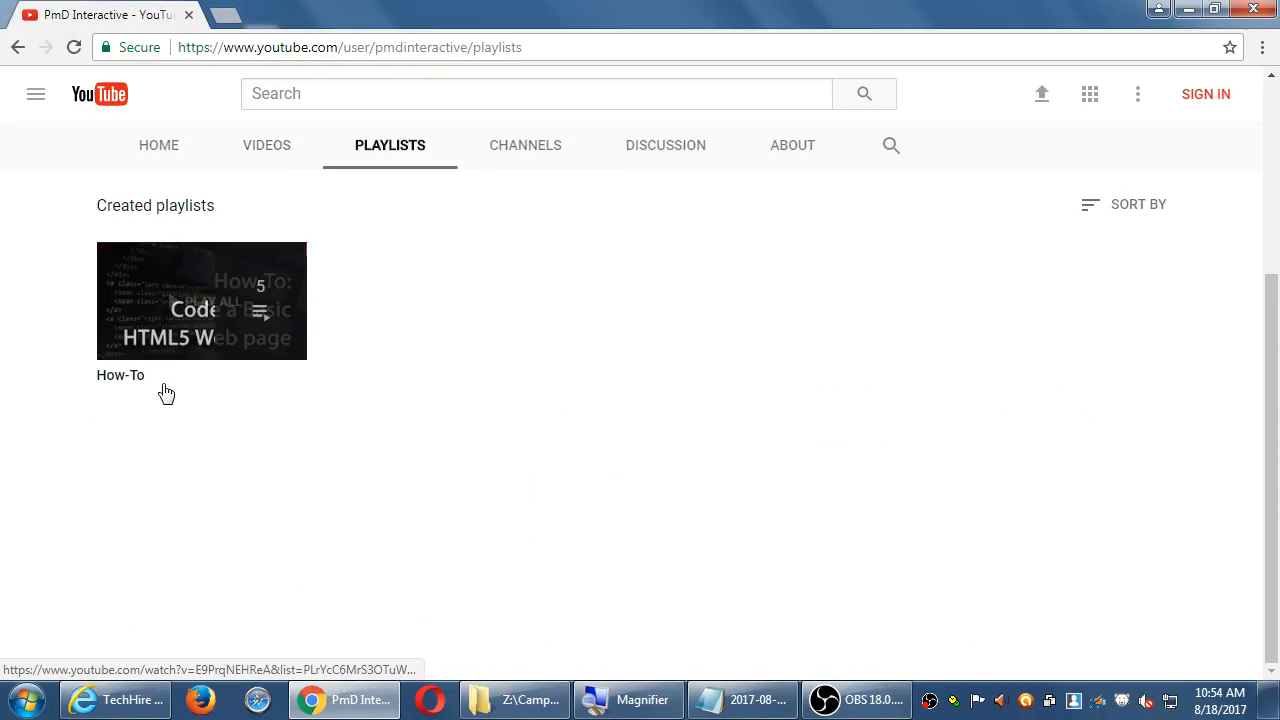
pyautogui.click(201, 301)
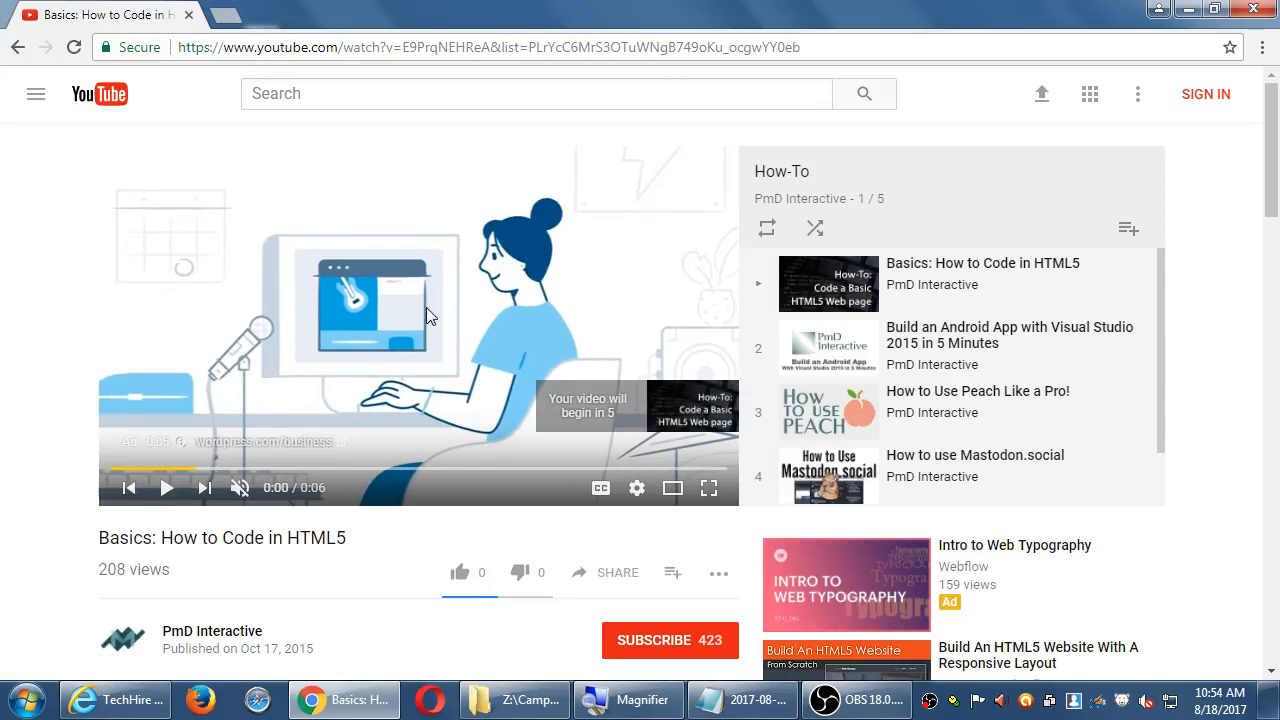
pyautogui.click(166, 488)
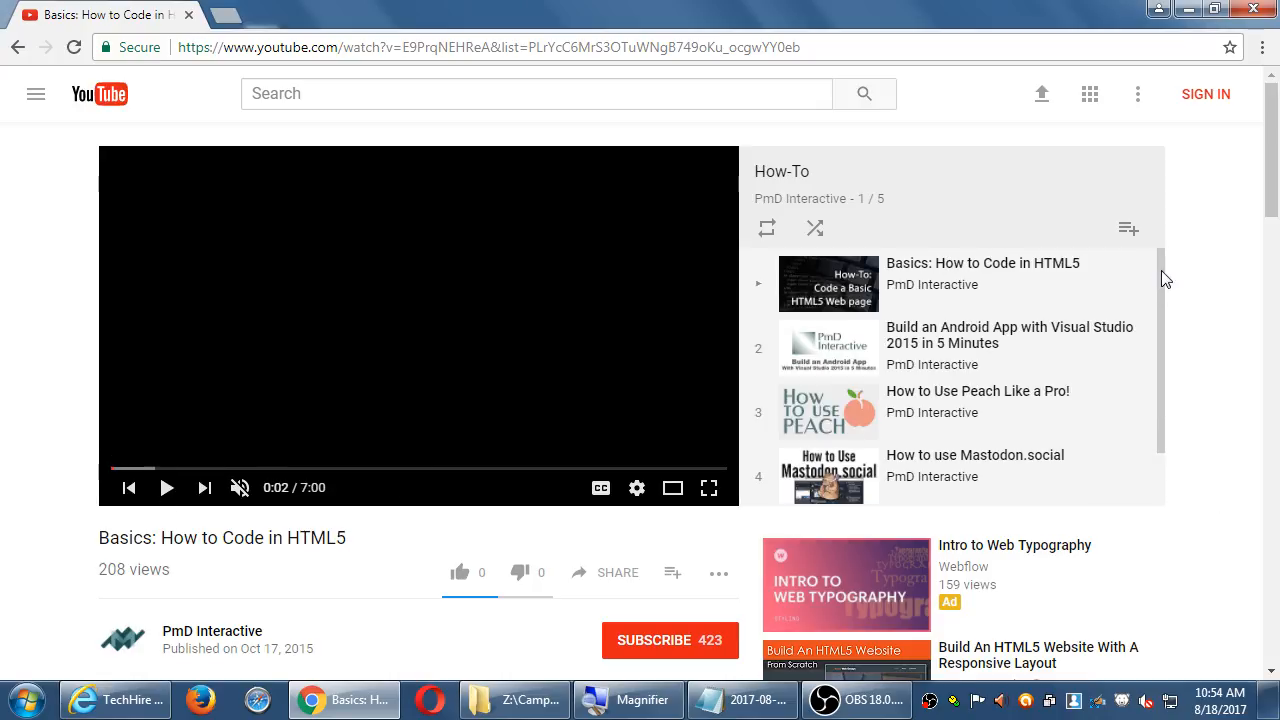
pyautogui.moveTo(1186, 292)
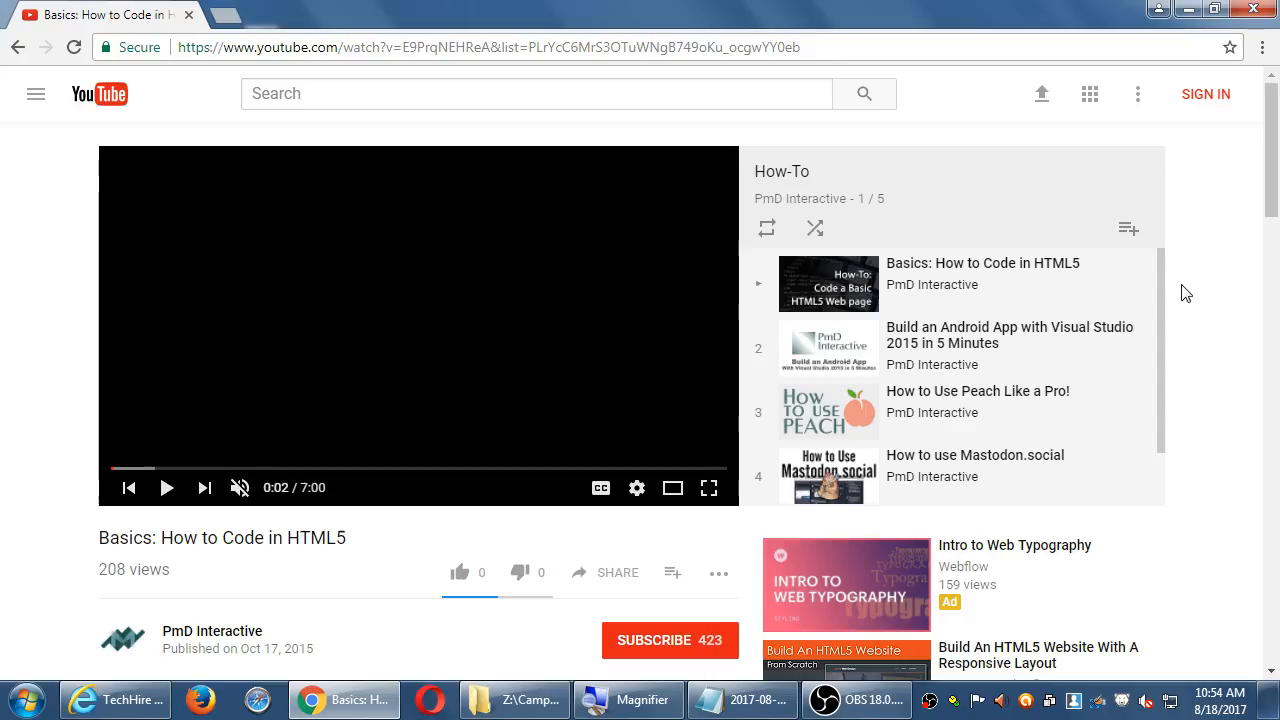
pyautogui.moveTo(1256, 289)
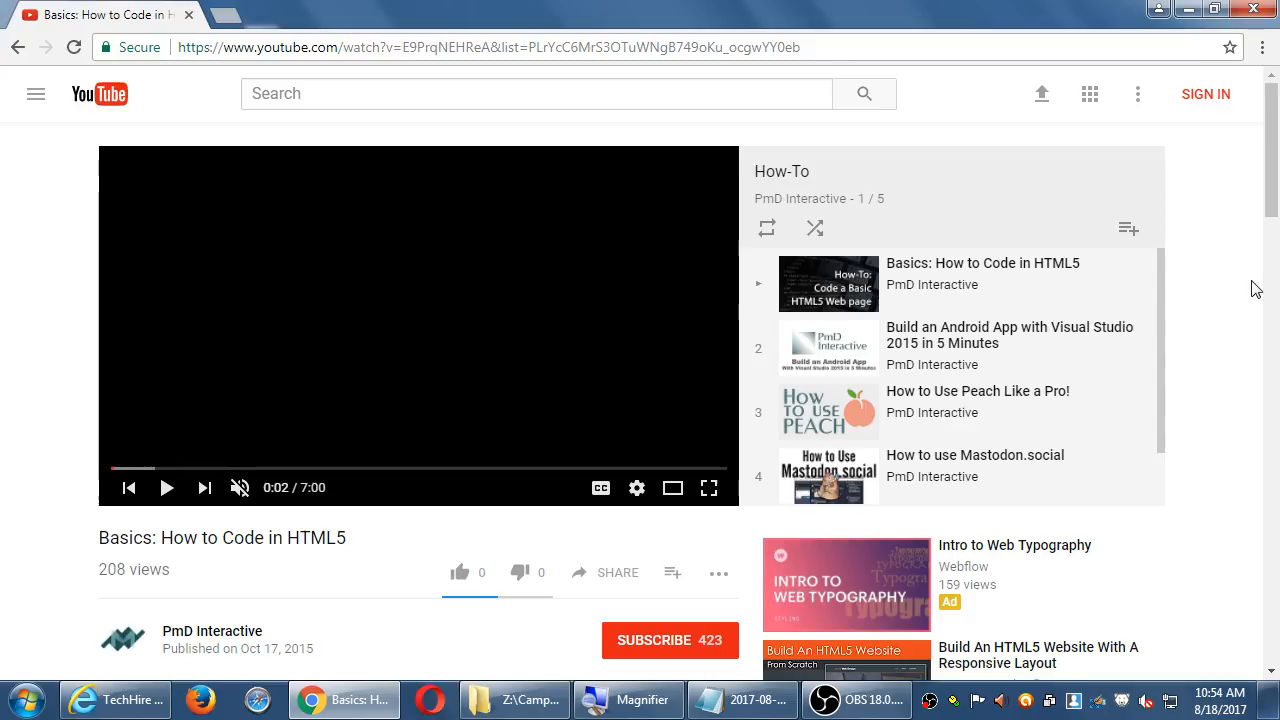
pyautogui.scroll(-3)
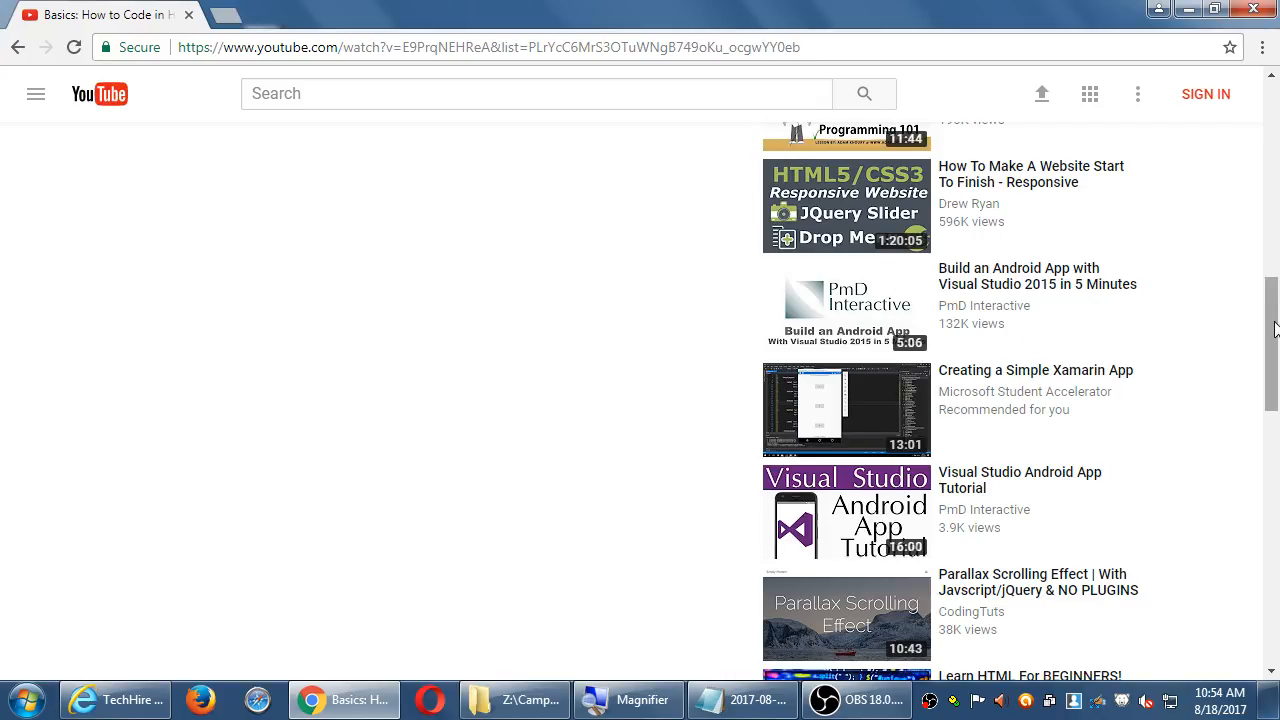
pyautogui.scroll(-3)
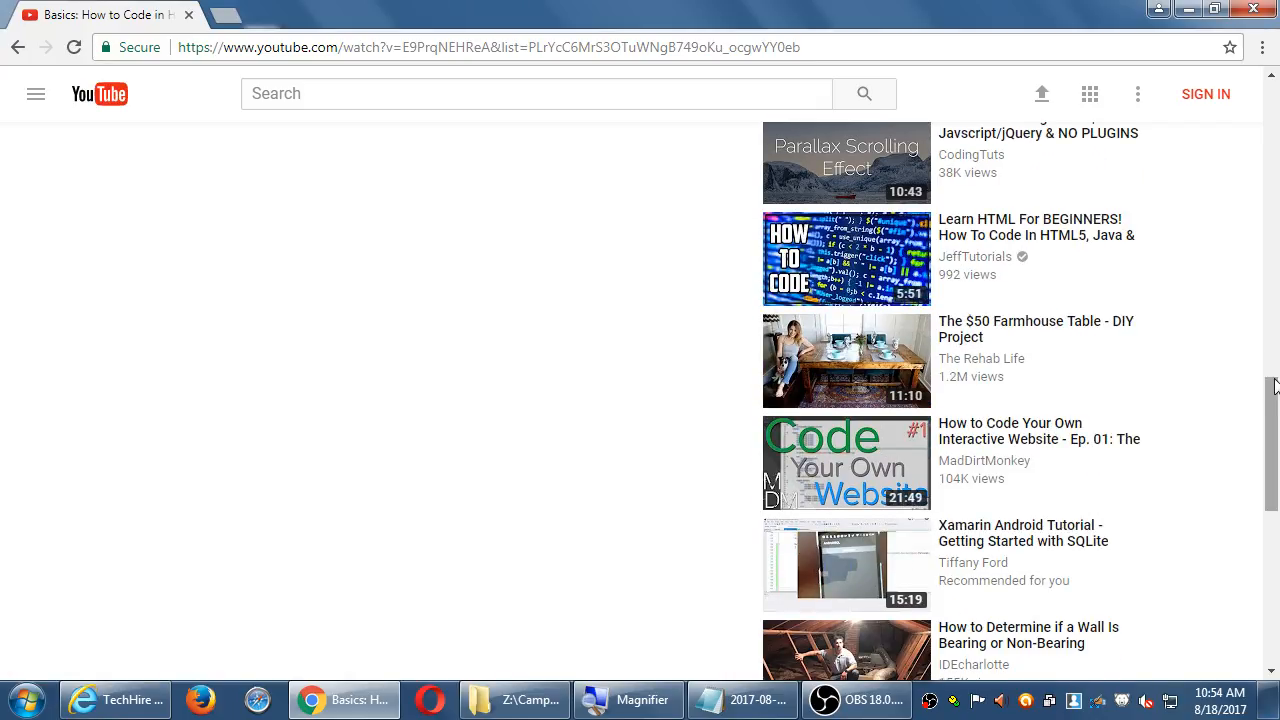
pyautogui.scroll(-3)
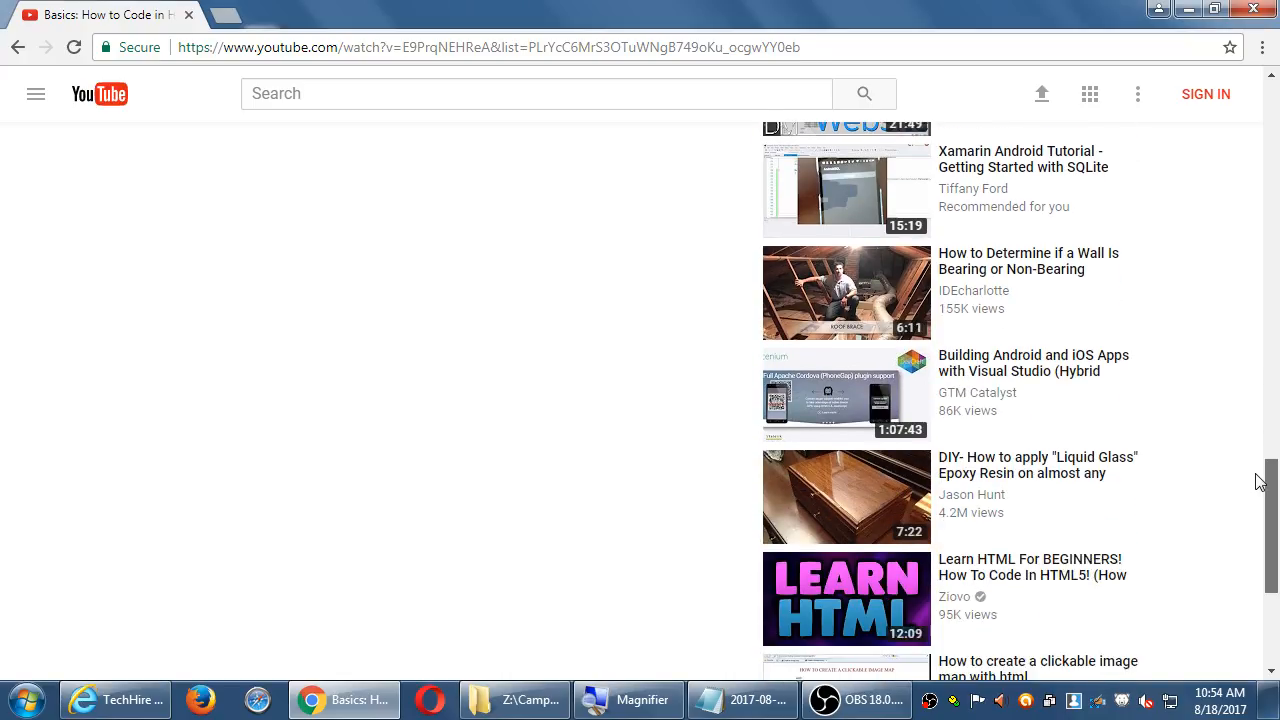
pyautogui.scroll(-3)
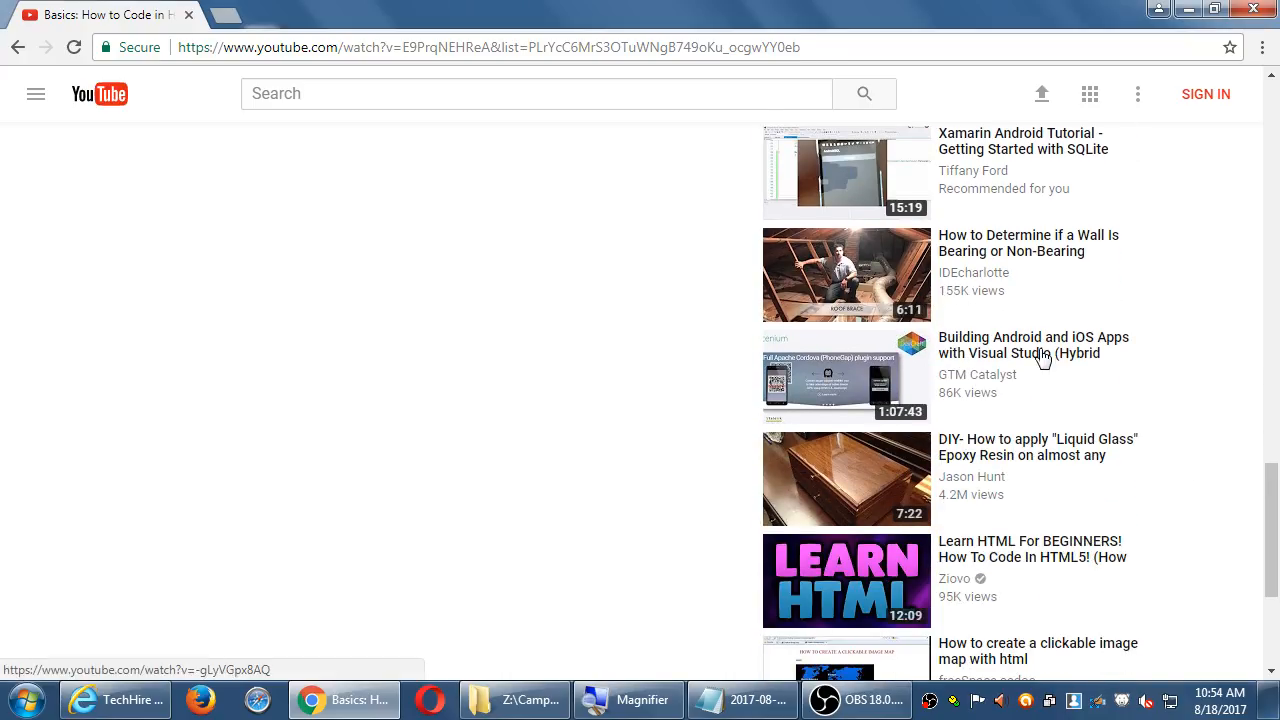
pyautogui.moveTo(1270, 490)
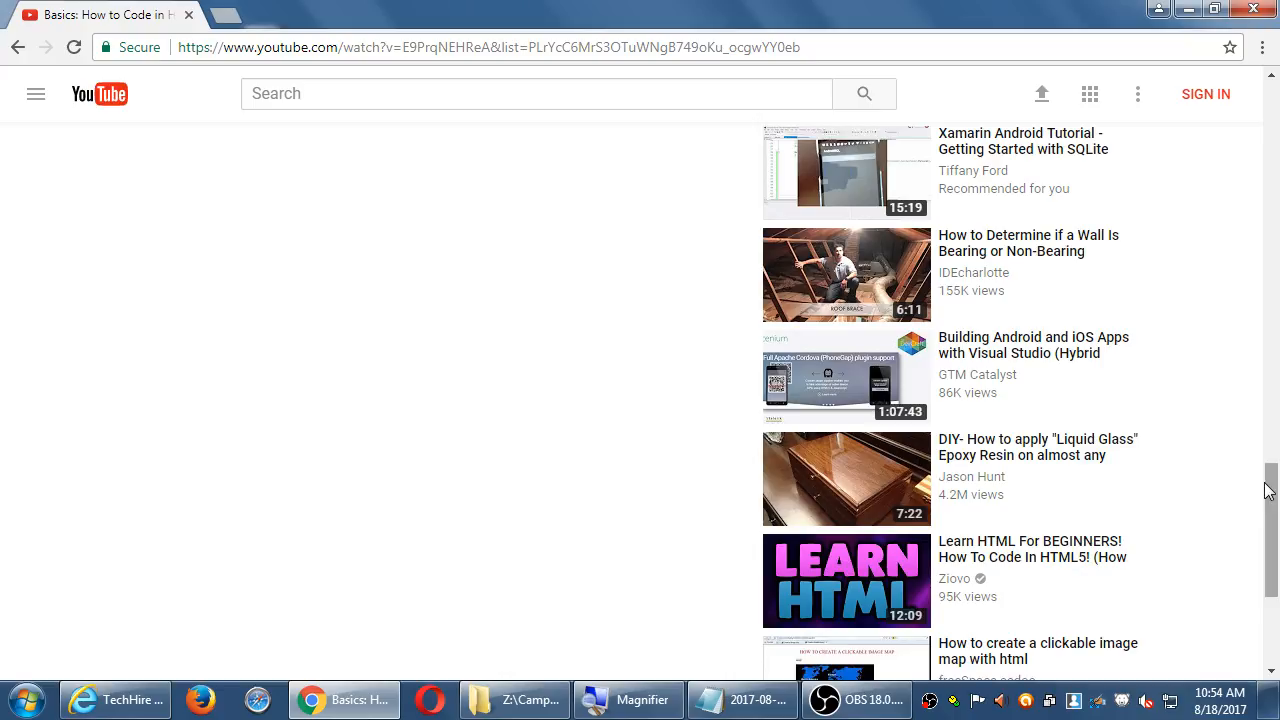
pyautogui.scroll(-3)
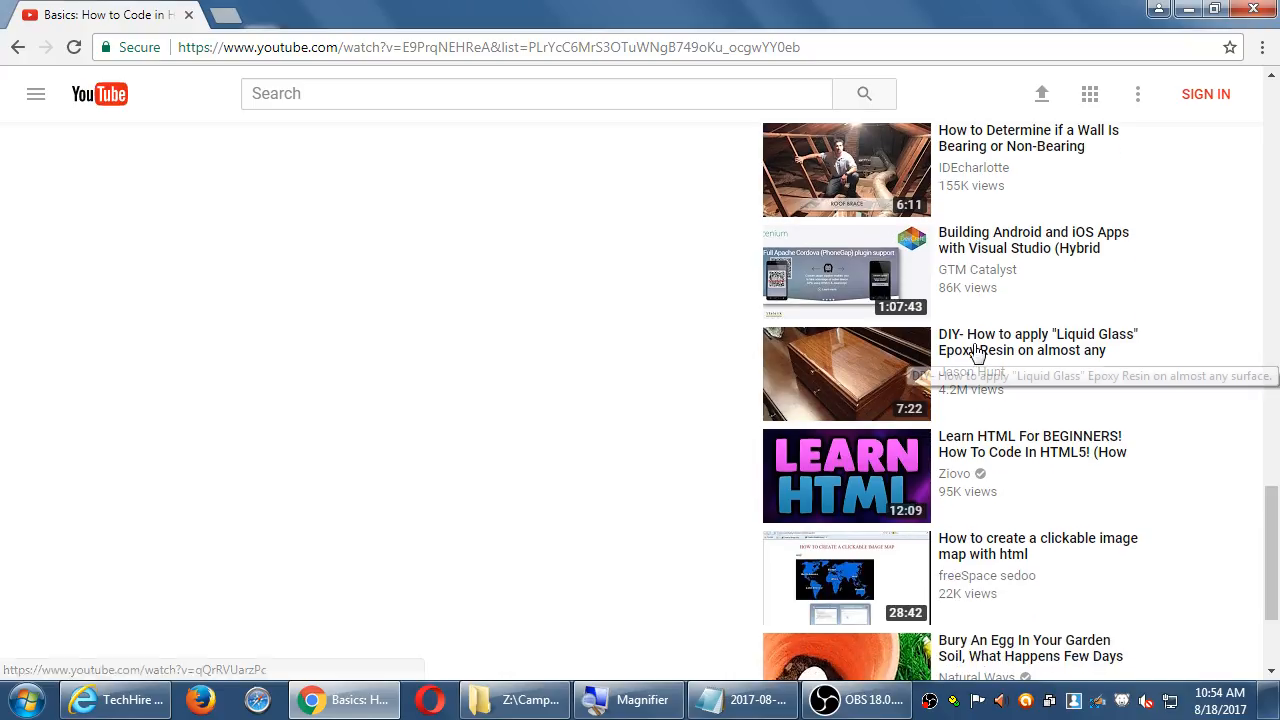
pyautogui.moveTo(998, 368)
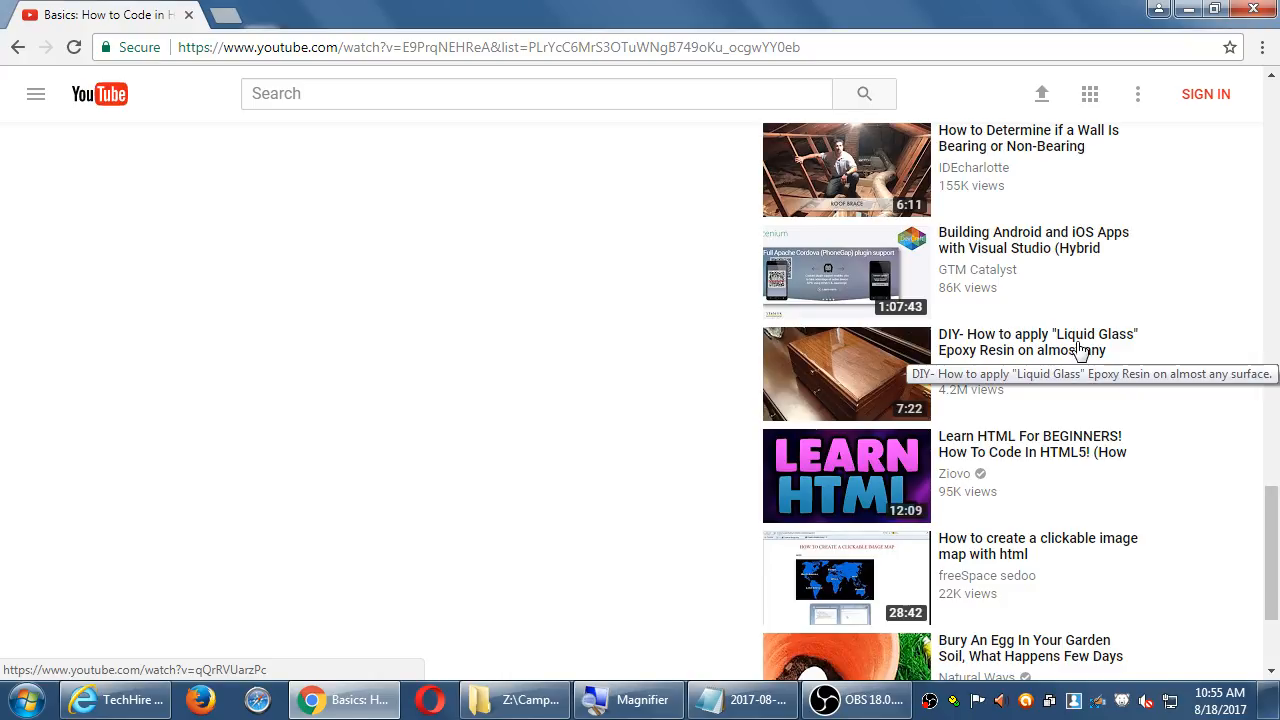
pyautogui.scroll(-3)
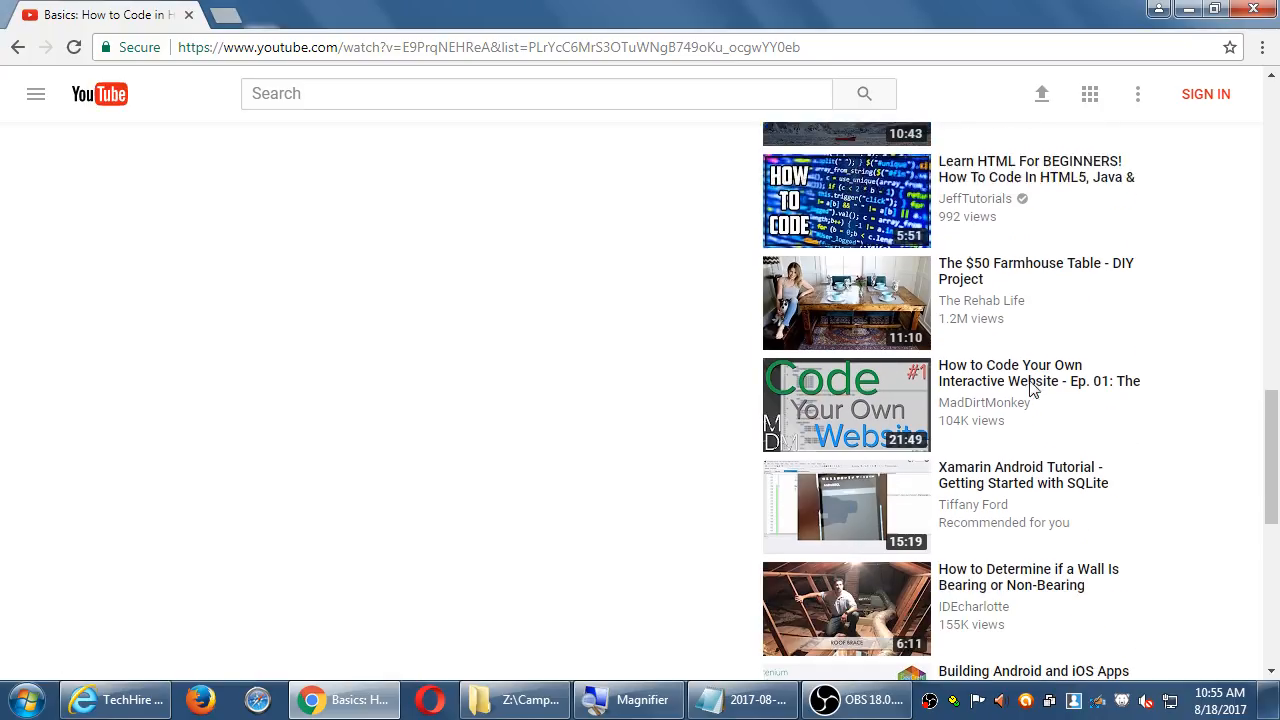
pyautogui.scroll(-3)
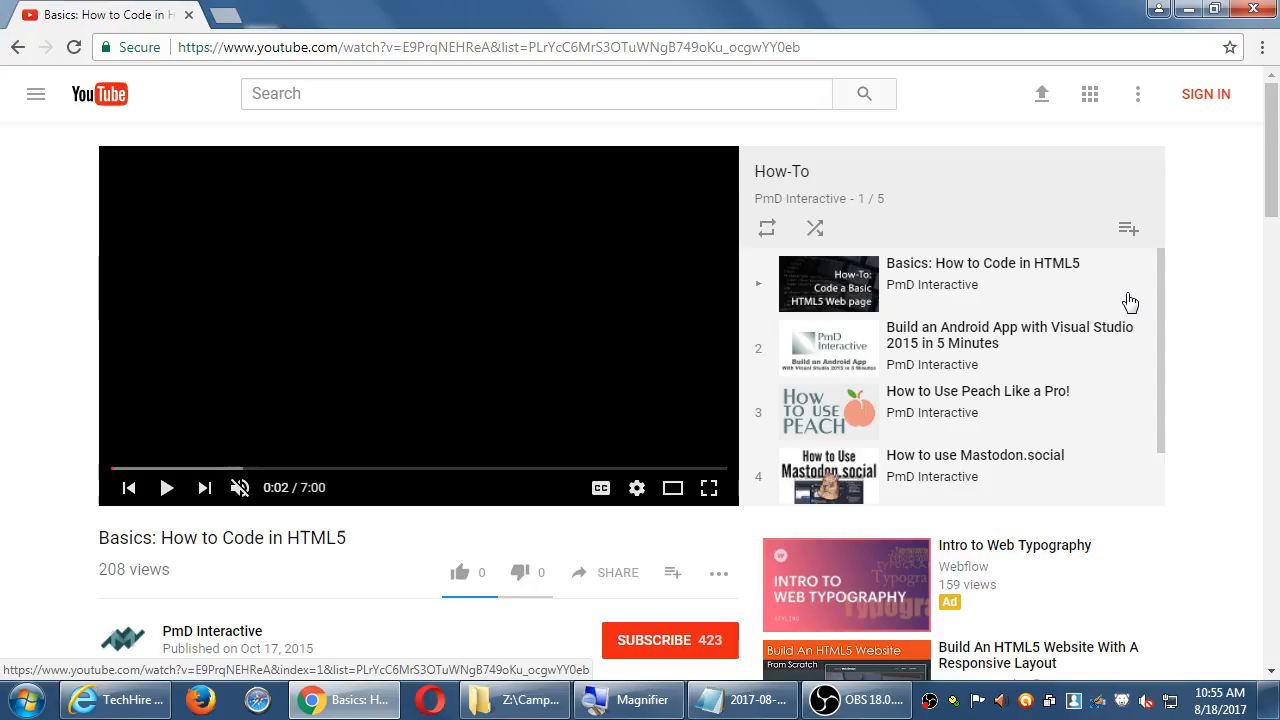
pyautogui.scroll(-3)
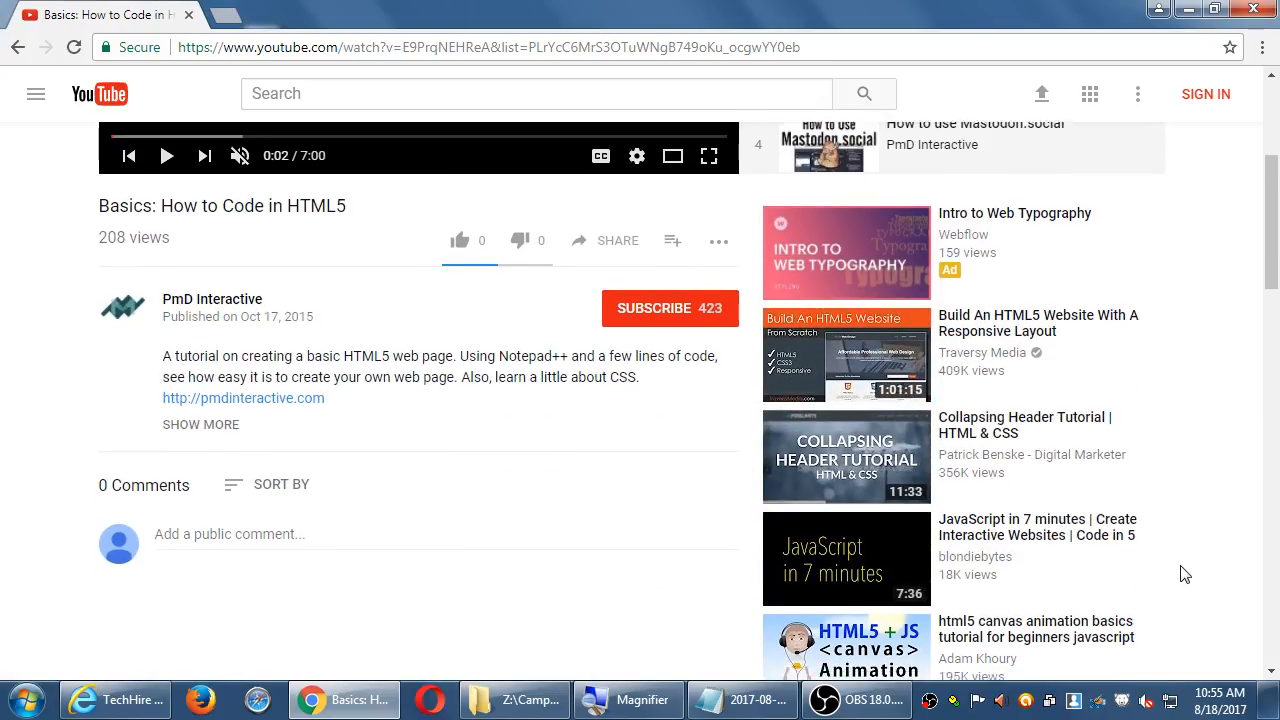
pyautogui.scroll(-3)
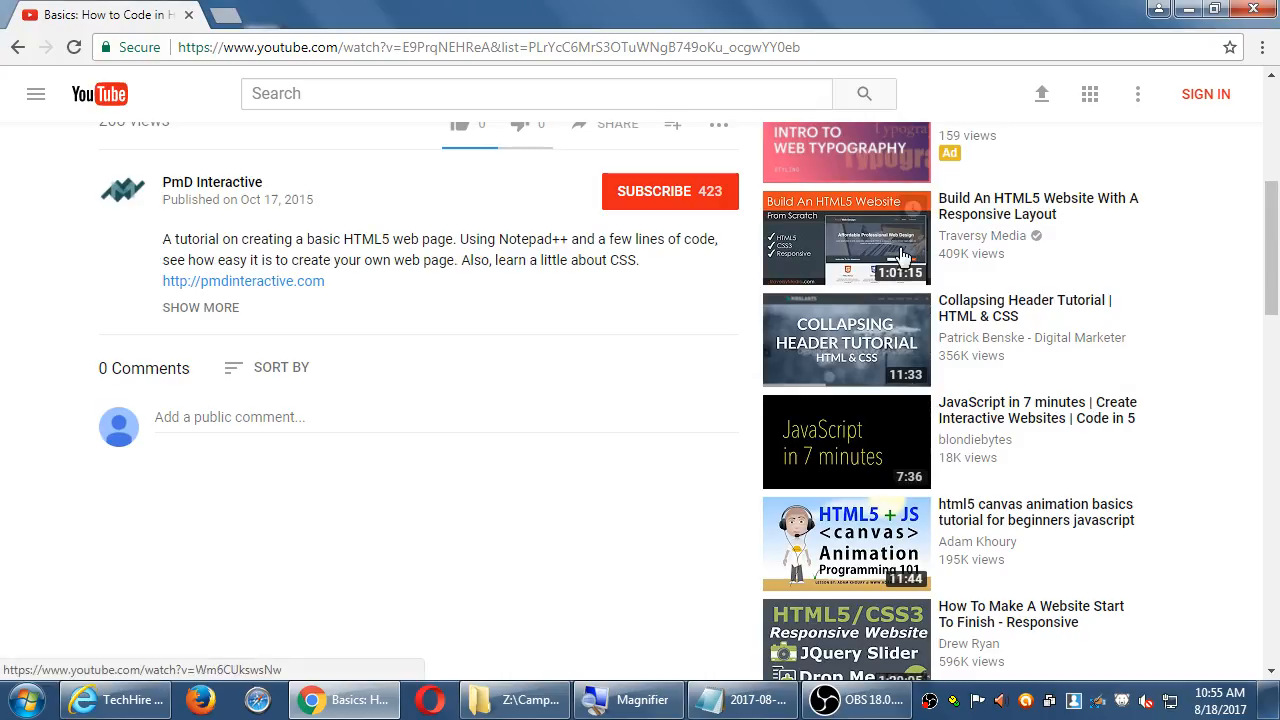
pyautogui.scroll(3)
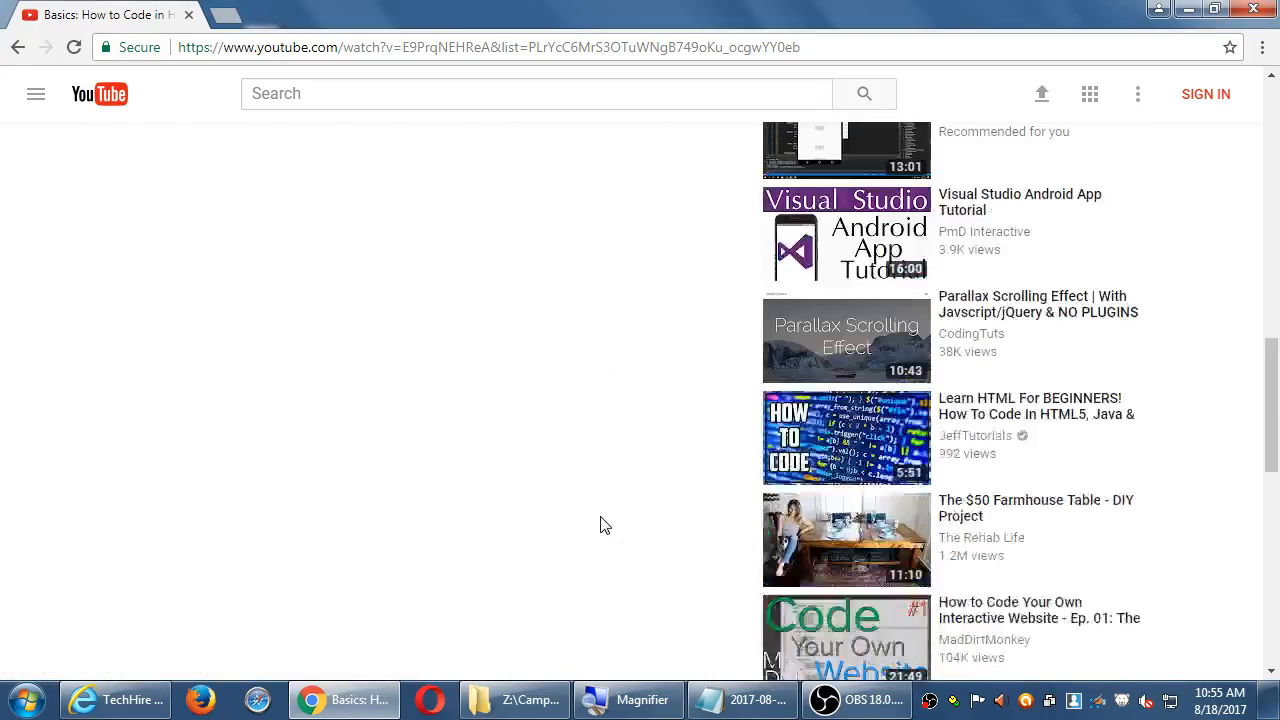
pyautogui.scroll(-3)
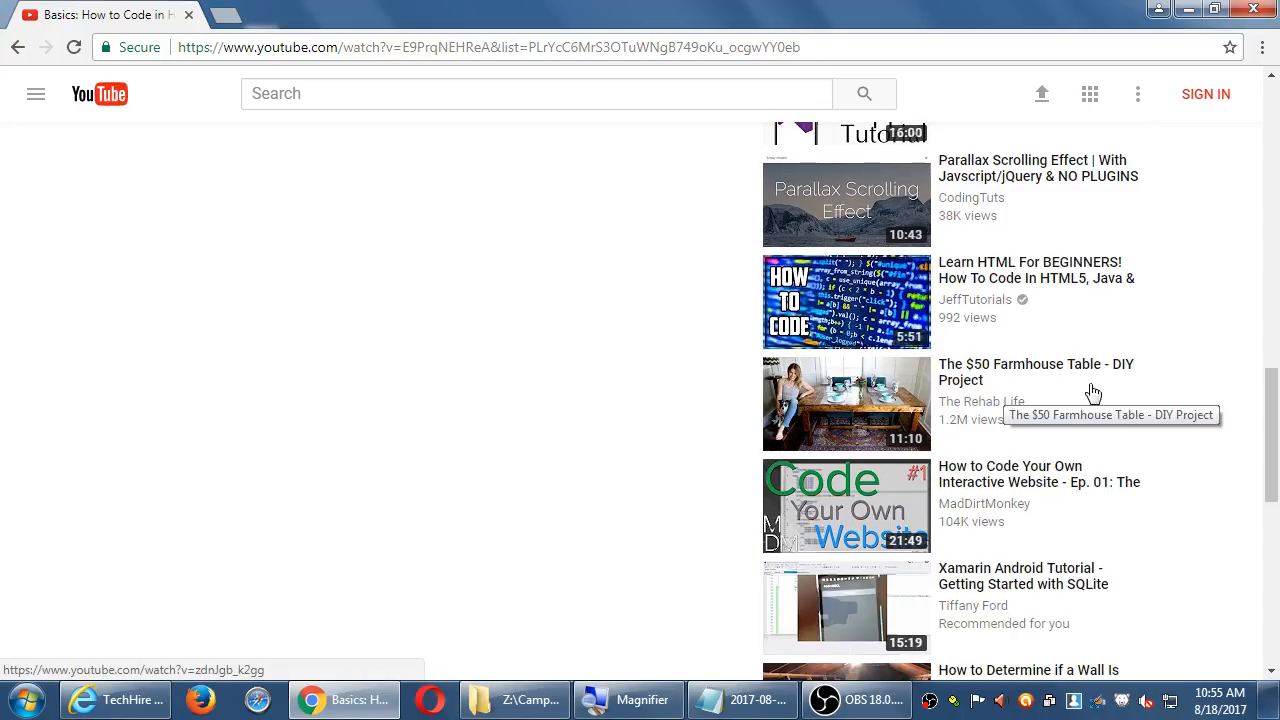
pyautogui.moveTo(1133, 388)
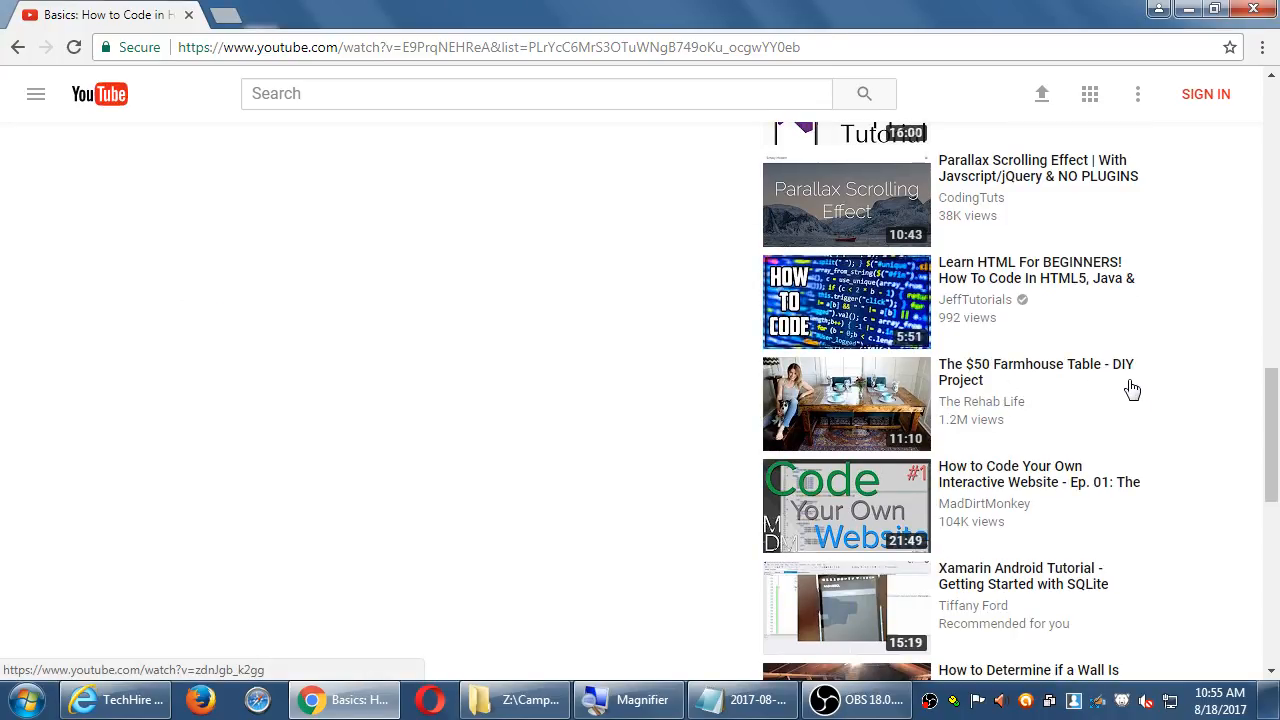
pyautogui.scroll(-3)
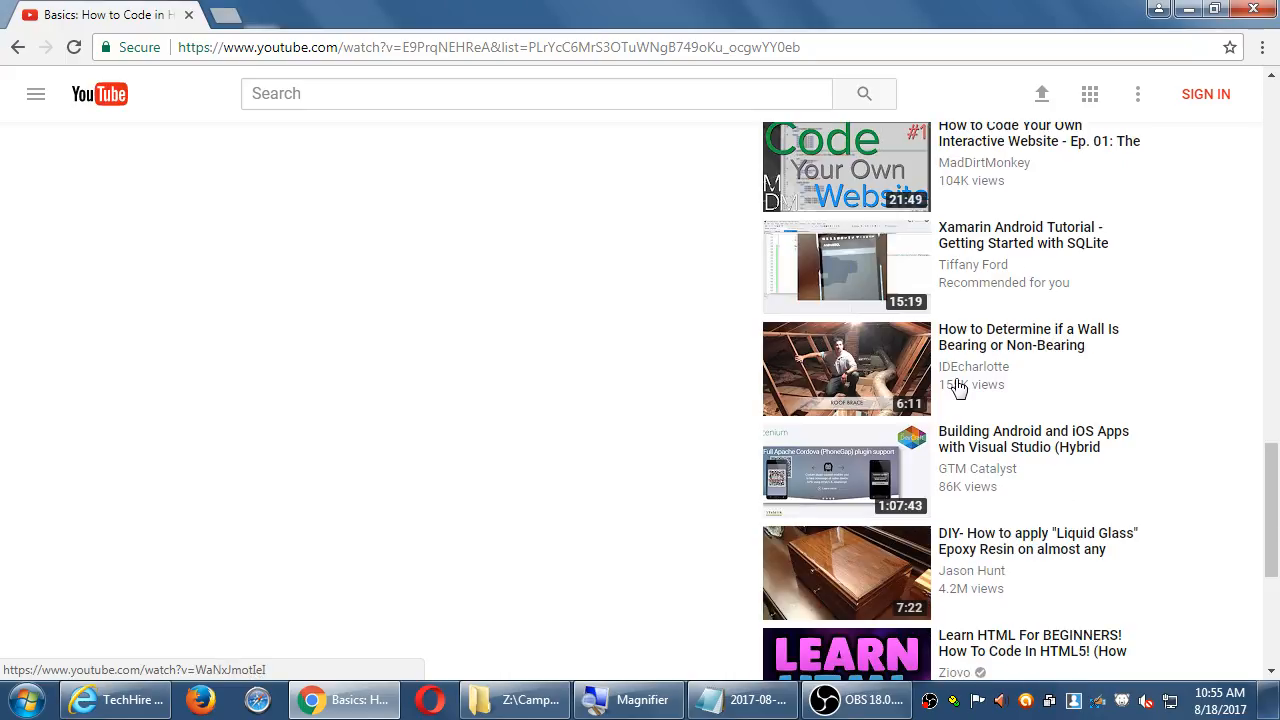
pyautogui.moveTo(1031, 372)
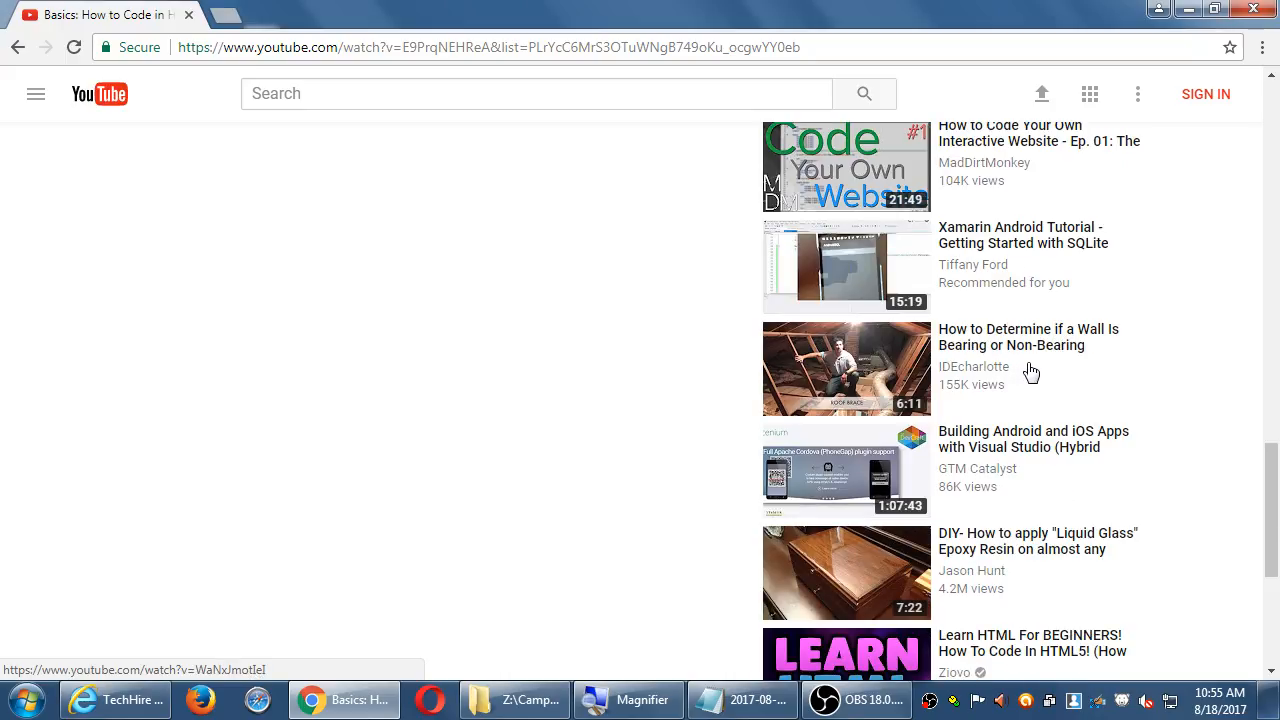
pyautogui.moveTo(1055, 369)
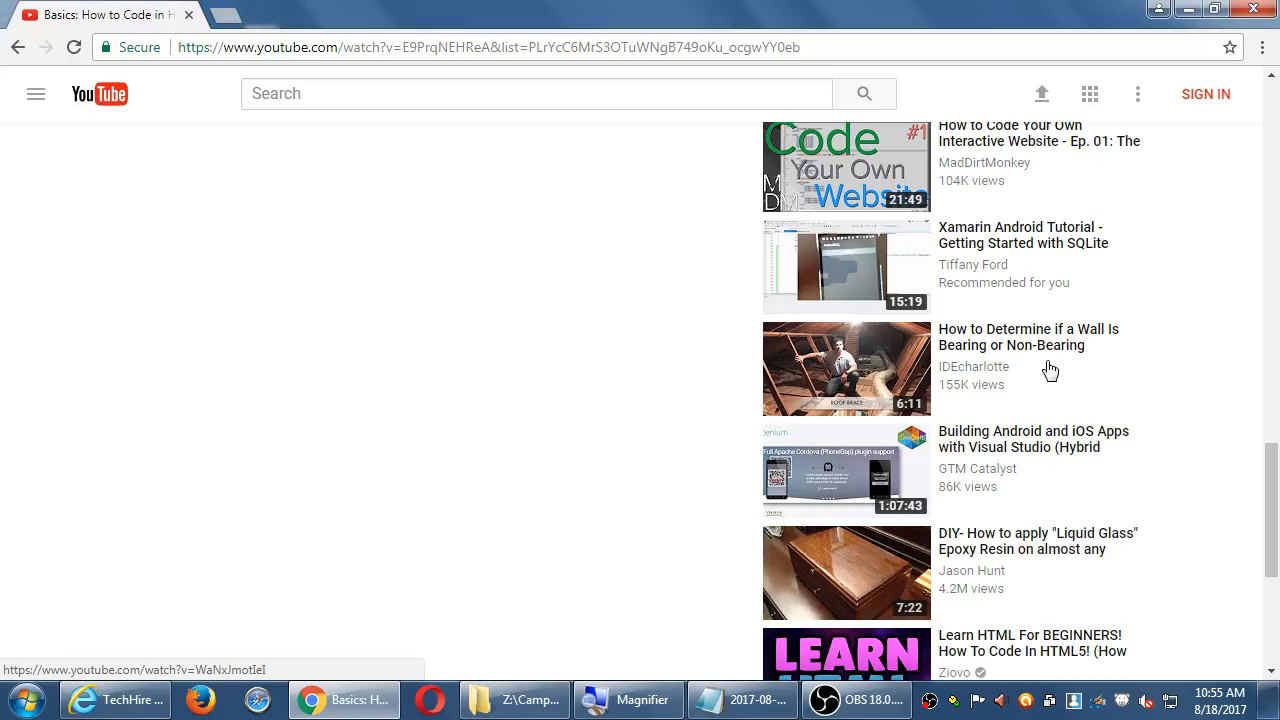
pyautogui.scroll(-3)
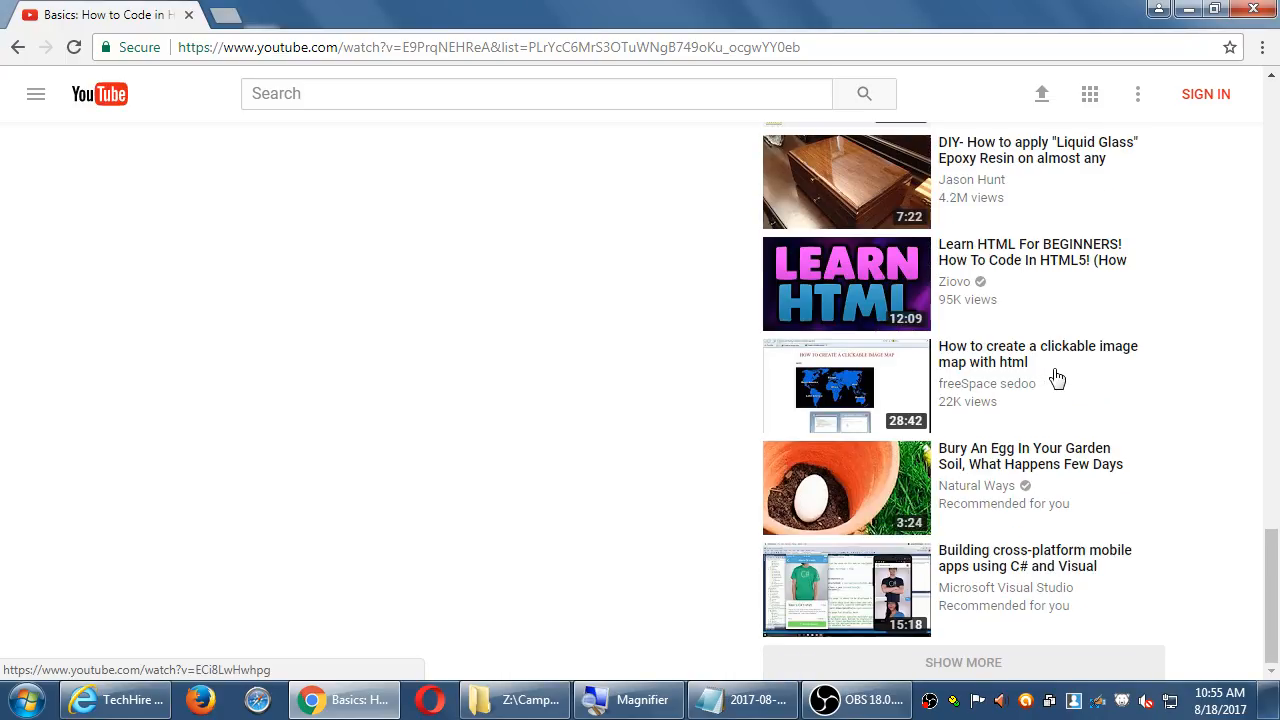
pyautogui.moveTo(1159, 340)
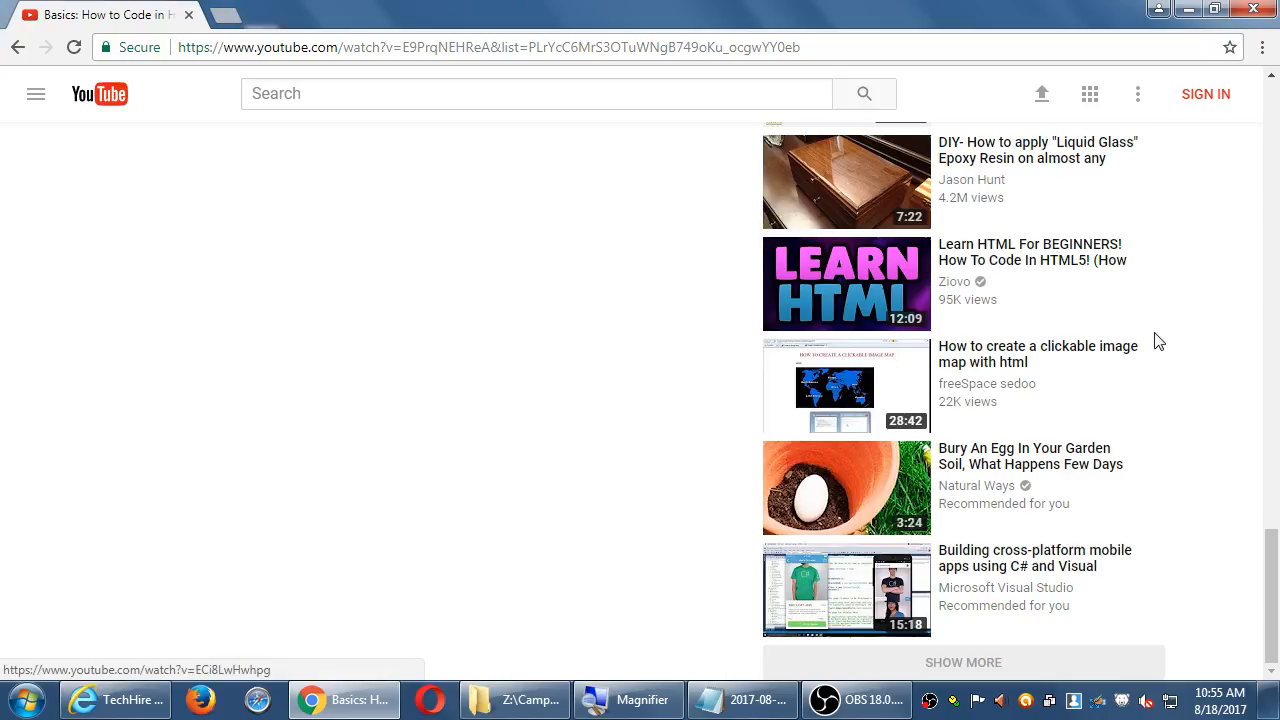
pyautogui.moveTo(1012, 491)
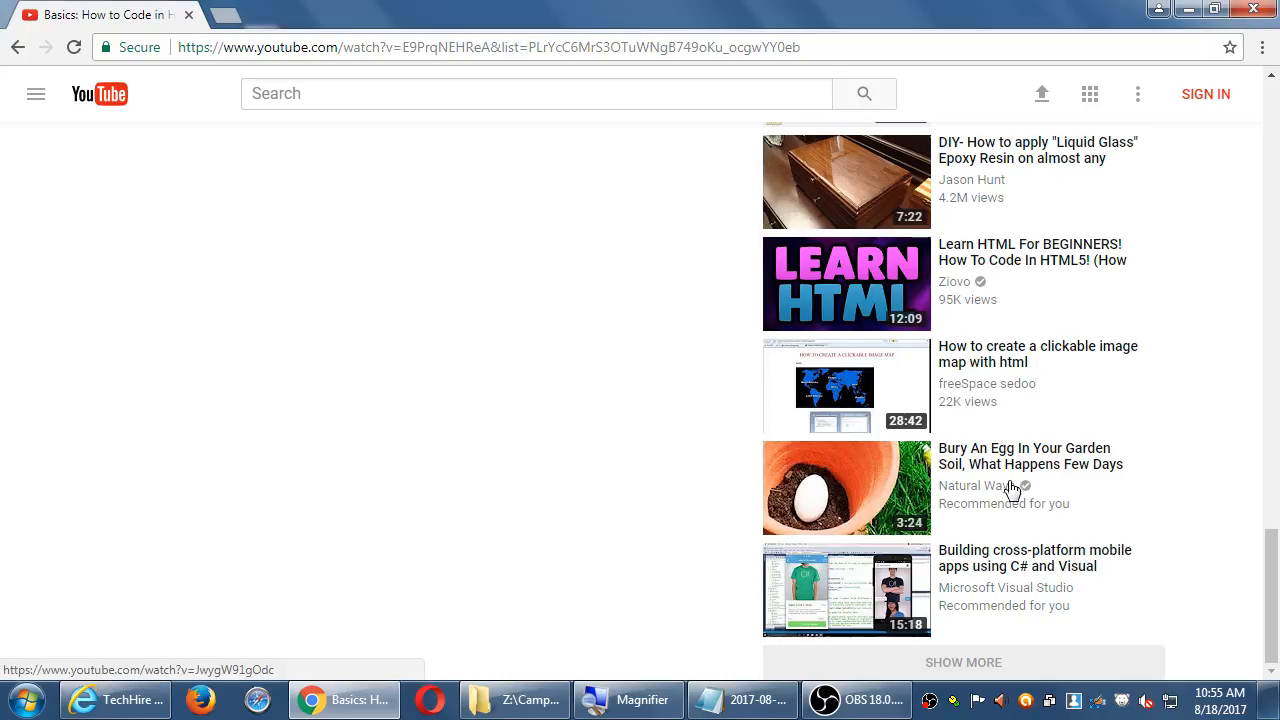
pyautogui.moveTo(1042, 472)
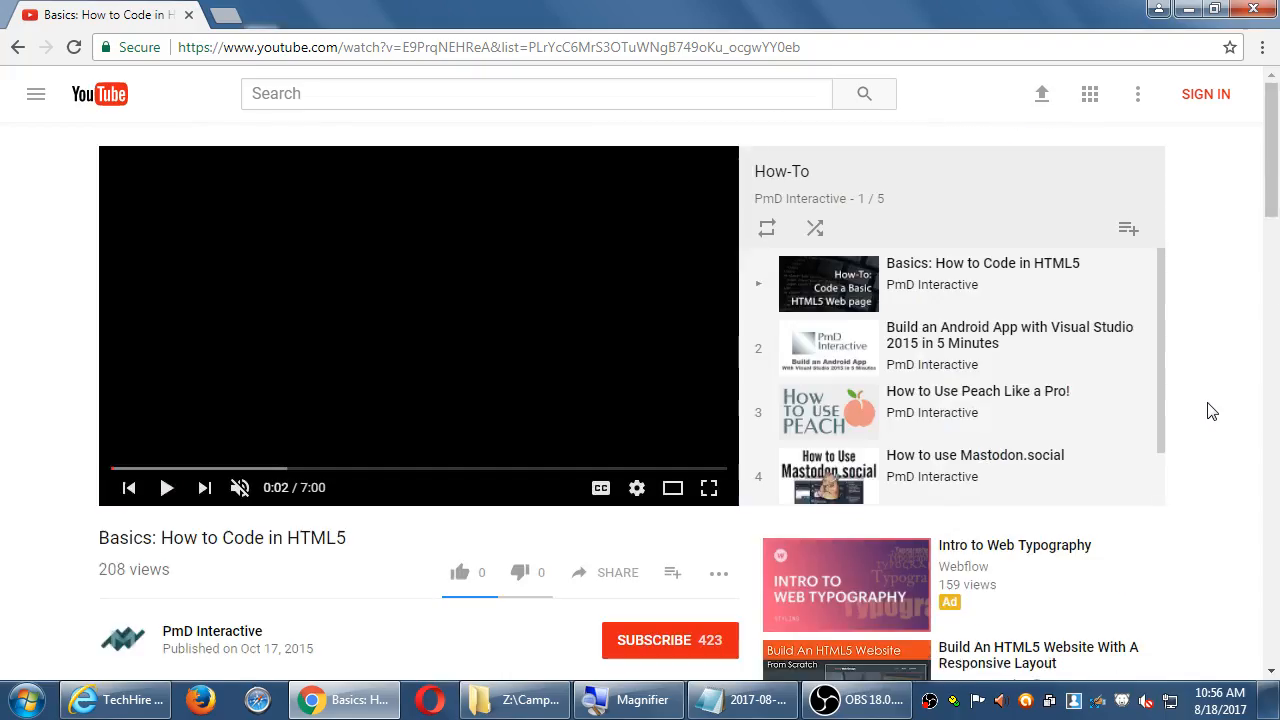
pyautogui.moveTo(1218, 260)
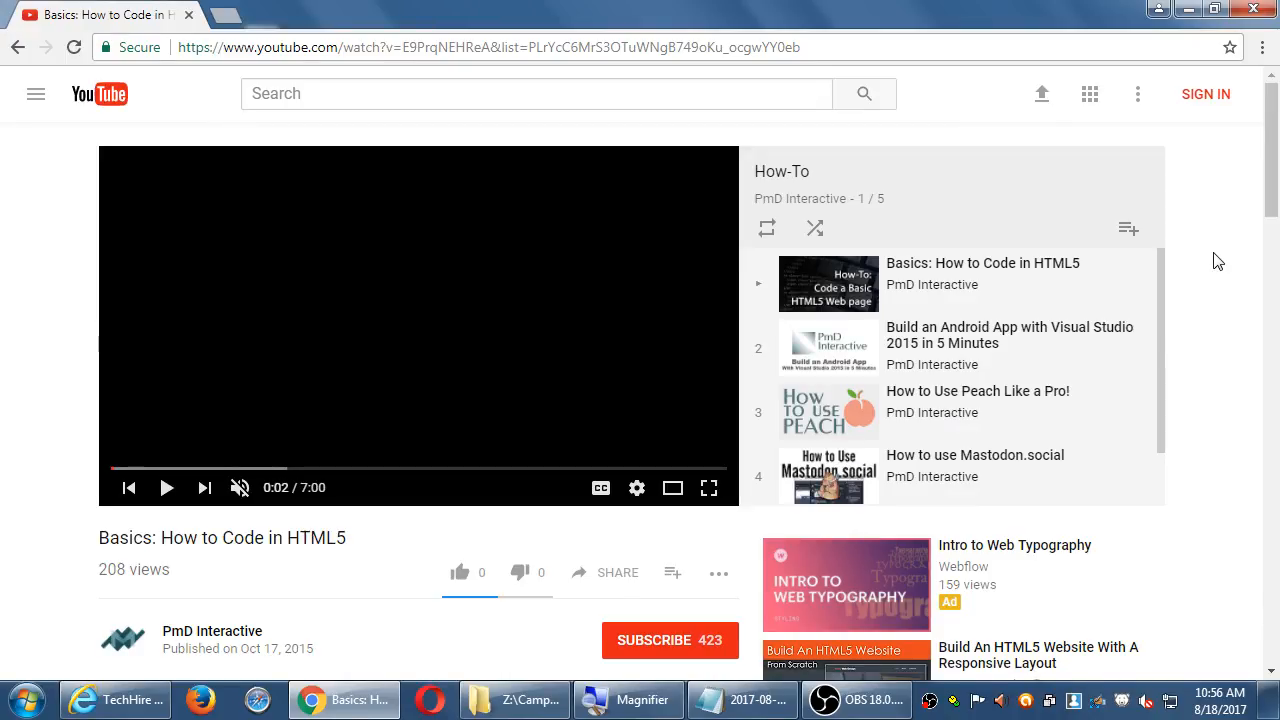